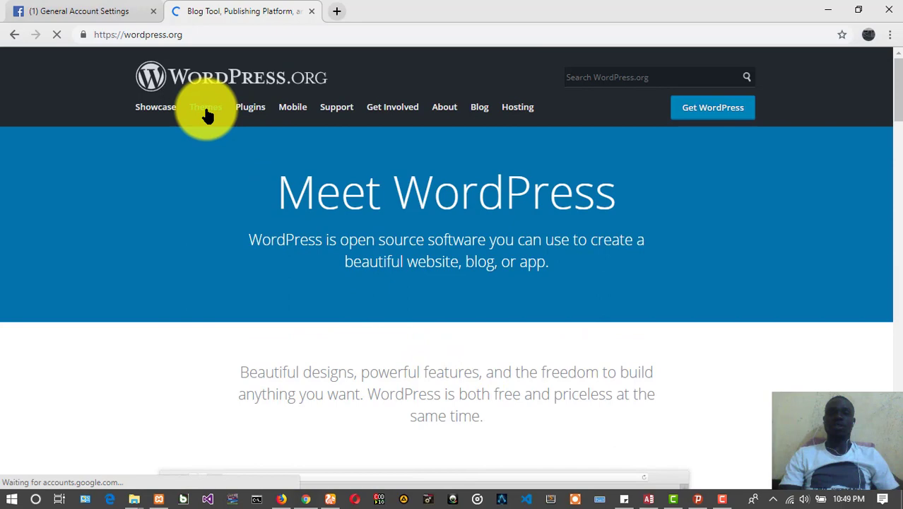
Step: Browse the WordPress.org theme directory's featured themes
left_click(206, 108)
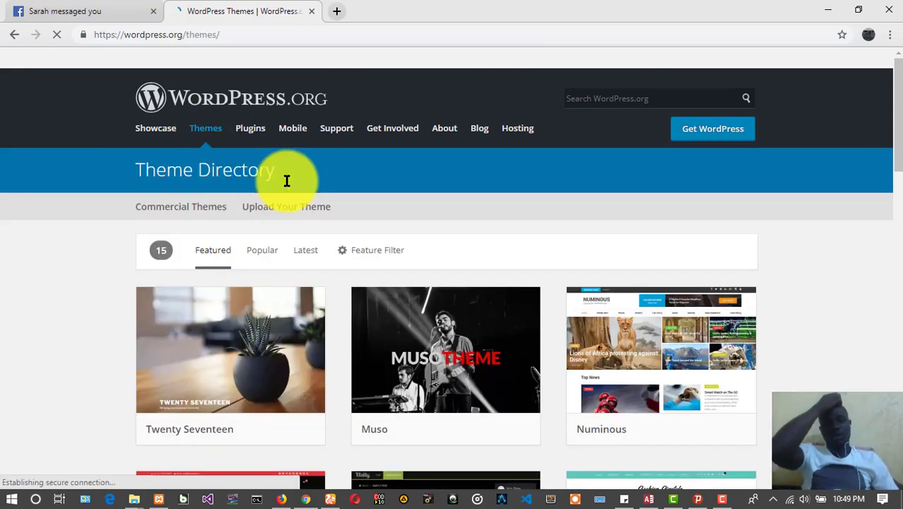
scroll("down", 3)
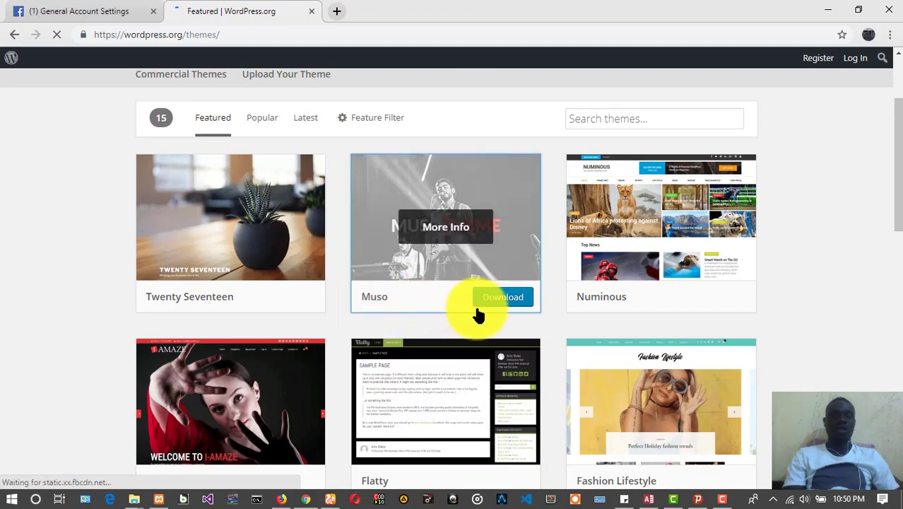
scroll("down", 3)
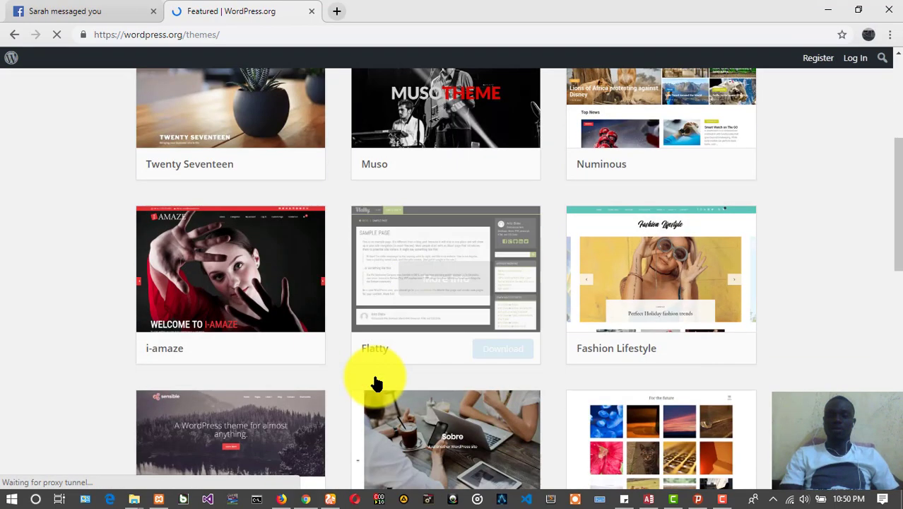
scroll("up", 3)
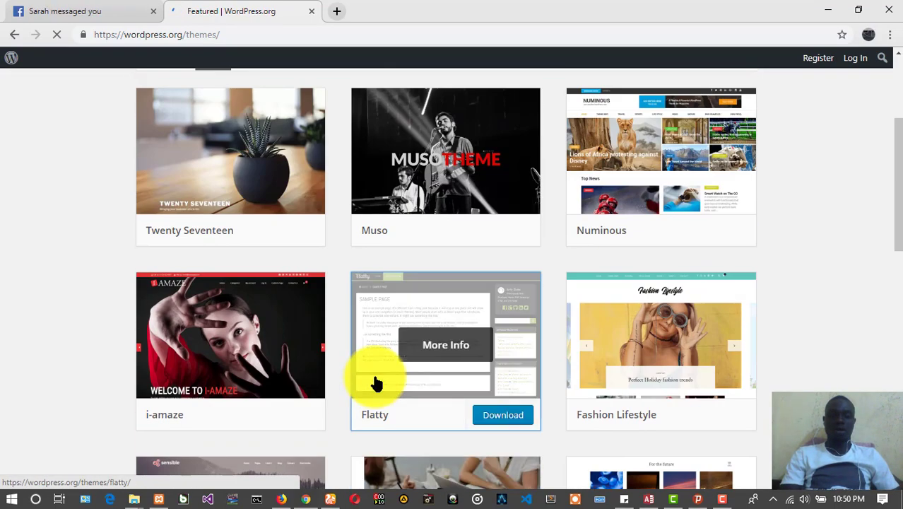
scroll("up", 3)
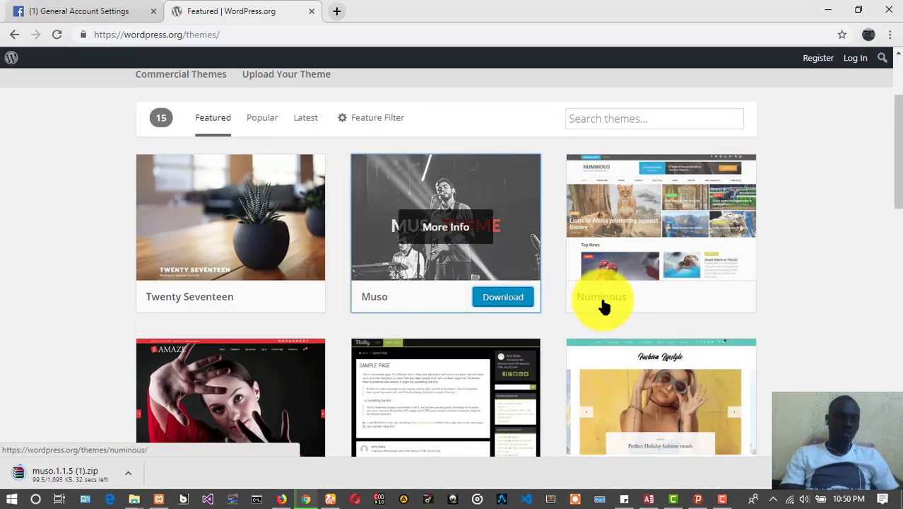
scroll("down", 3)
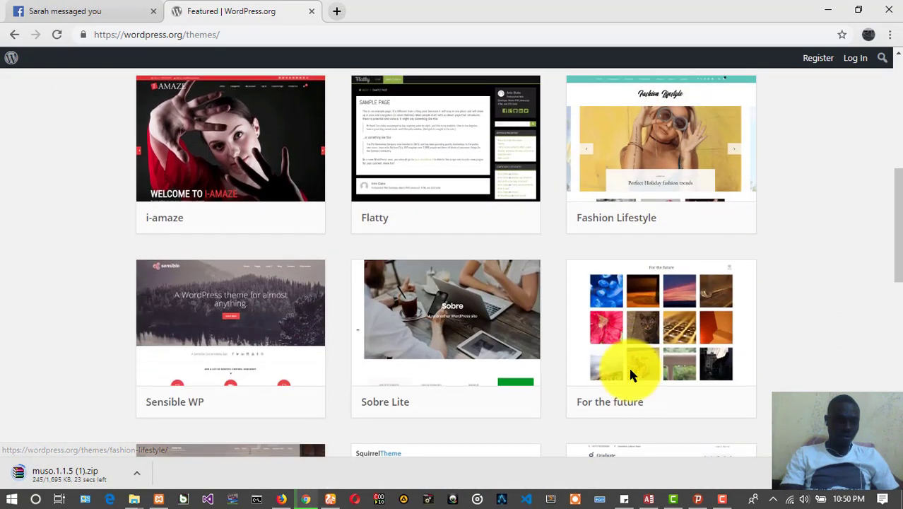
scroll("down", 3)
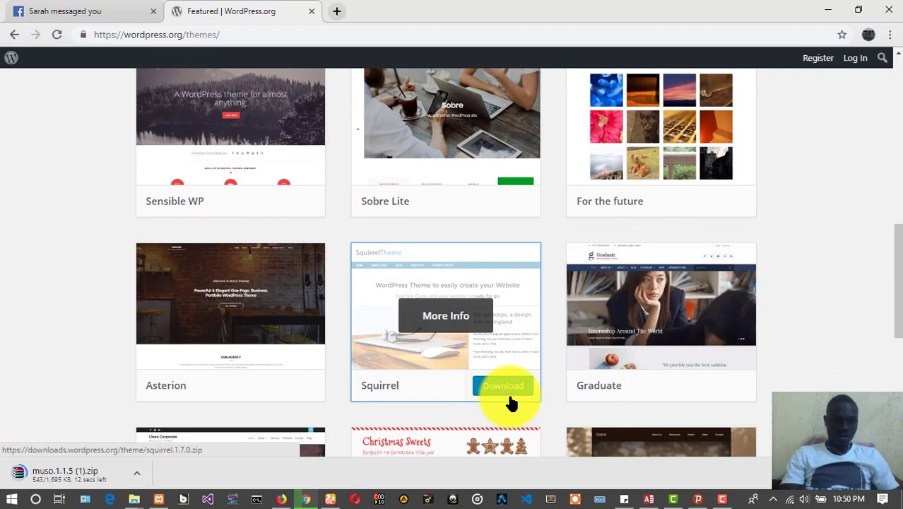
scroll("down", 3)
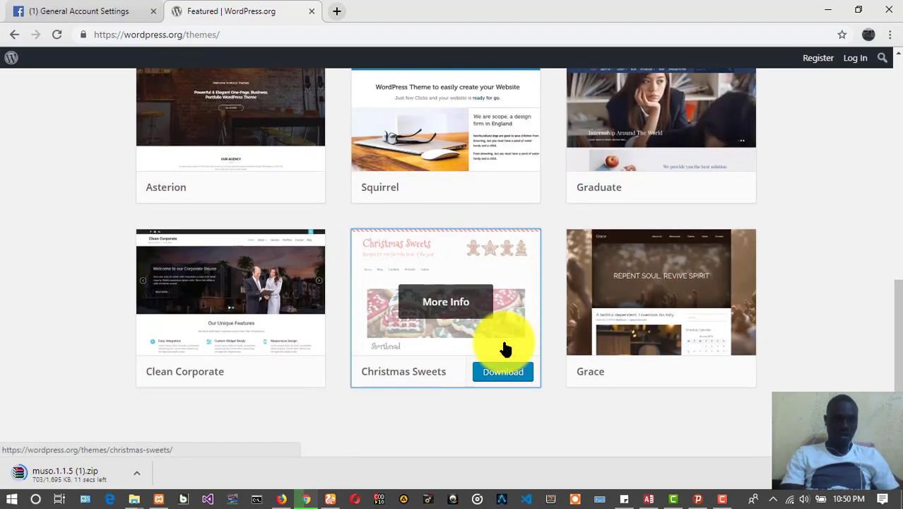
scroll("up", 3)
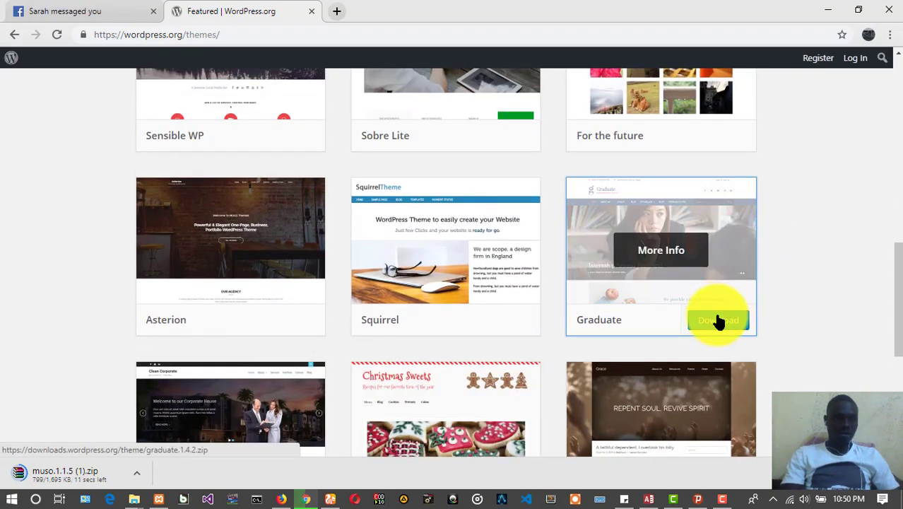
Step: Download the Graduate theme zip from its card in the directory
left_click(718, 319)
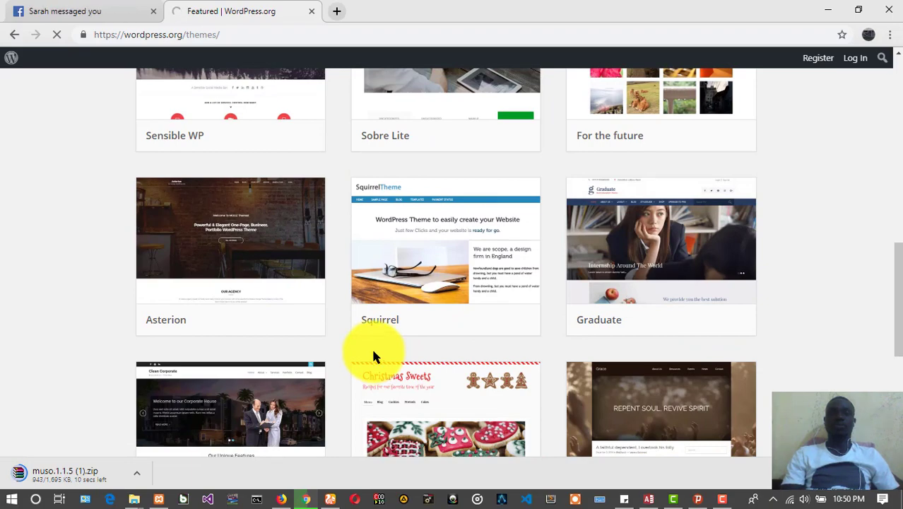
scroll("down", 3)
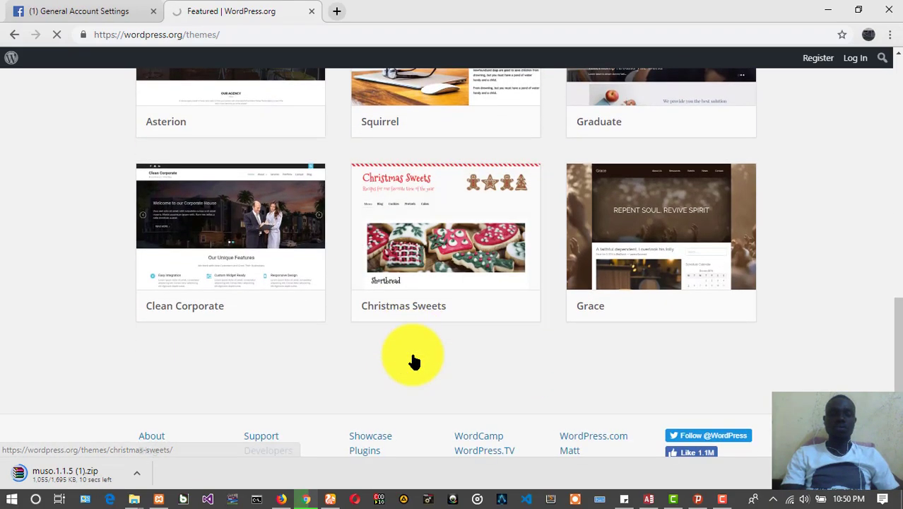
scroll("up", 3)
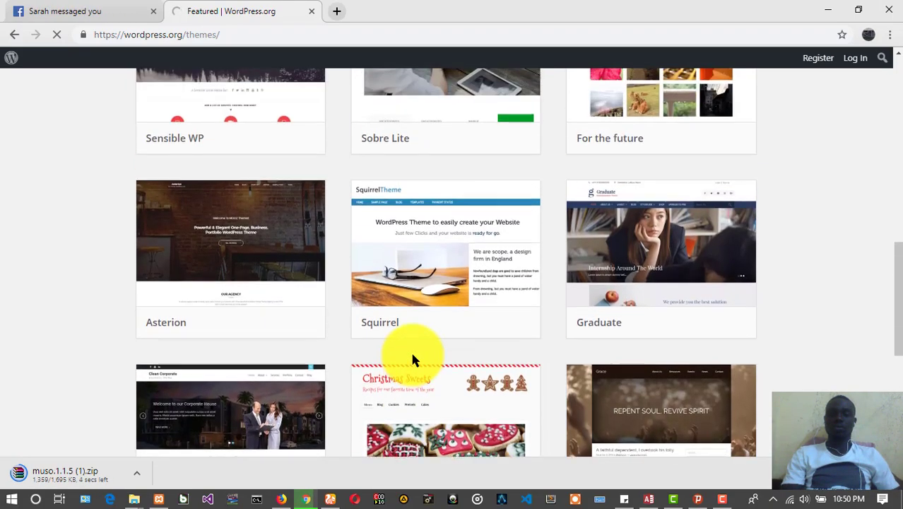
scroll("up", 3)
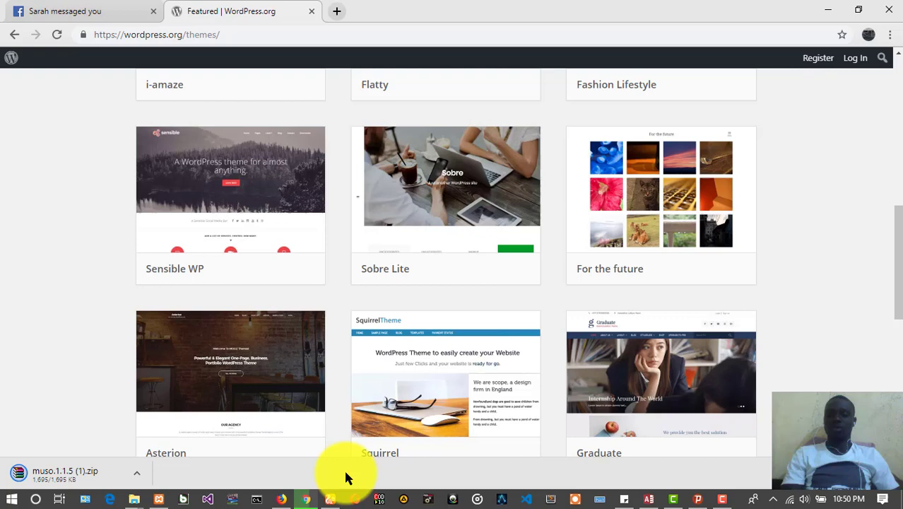
mouse_move(233, 488)
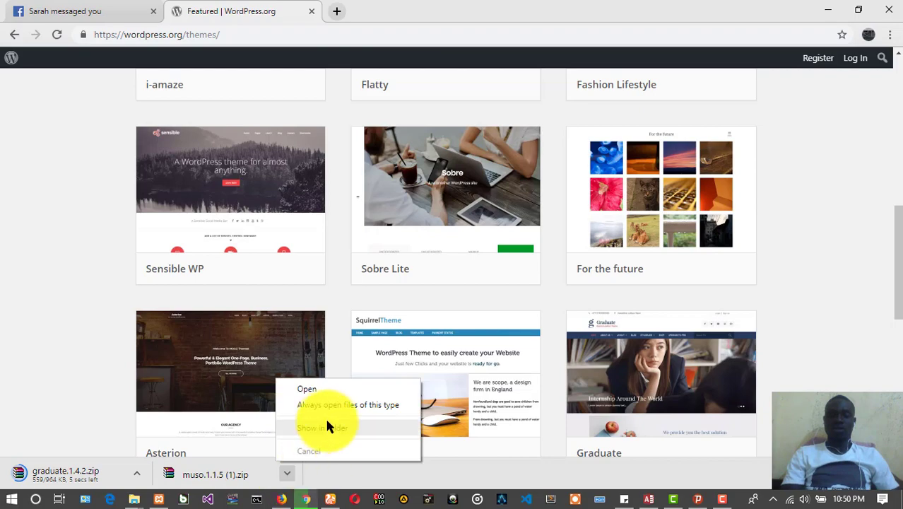
Step: Reveal the downloaded Graduate zip in the Downloads folder in File Explorer
left_click(322, 427)
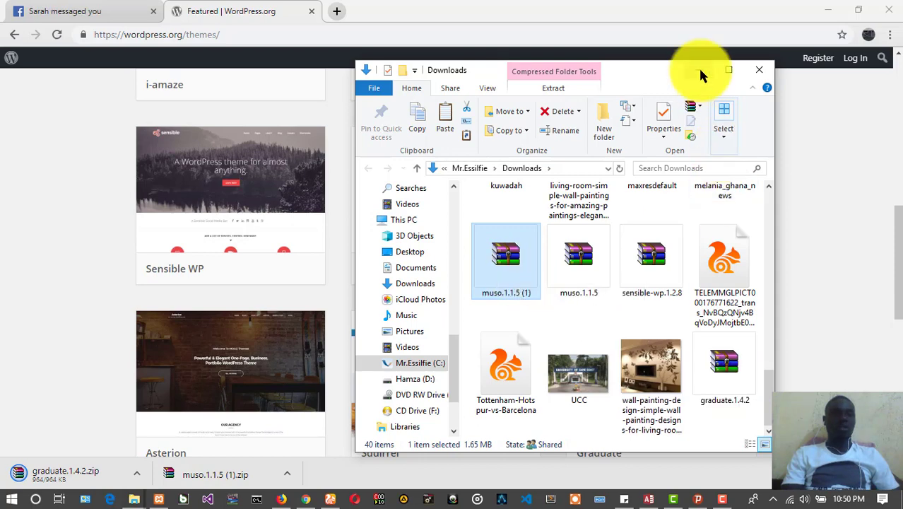
left_click(759, 71)
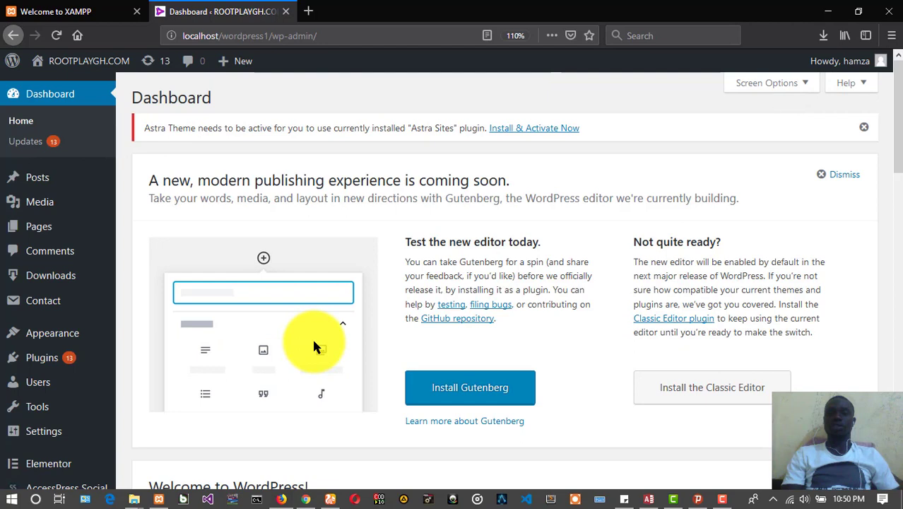
mouse_move(56, 266)
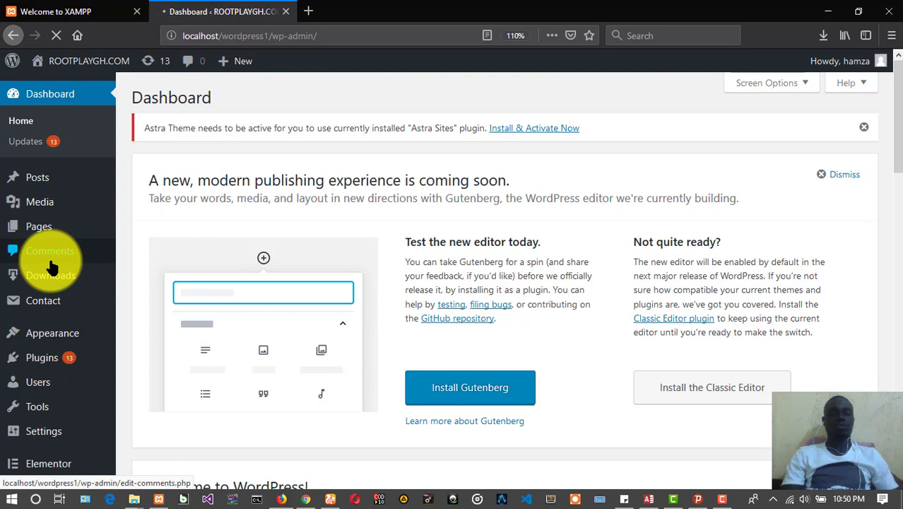
mouse_move(744, 82)
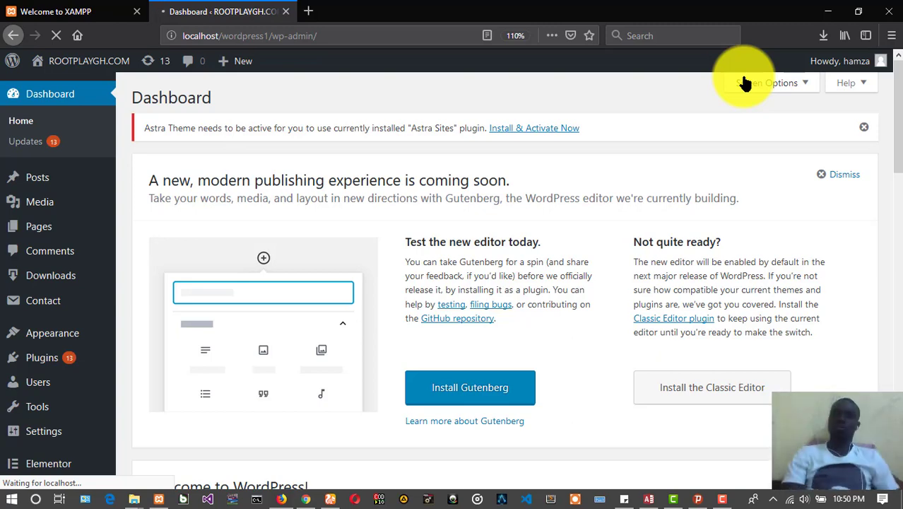
Step: Go to Appearance > Themes in the localhost WordPress dashboard
left_click(52, 333)
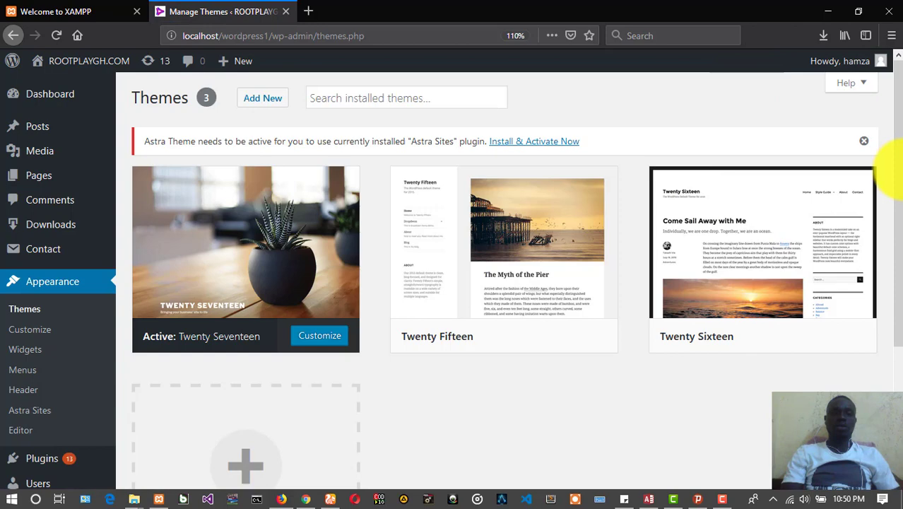
Step: Review the installed themes and start adding a new theme via Add New
scroll("down", 3)
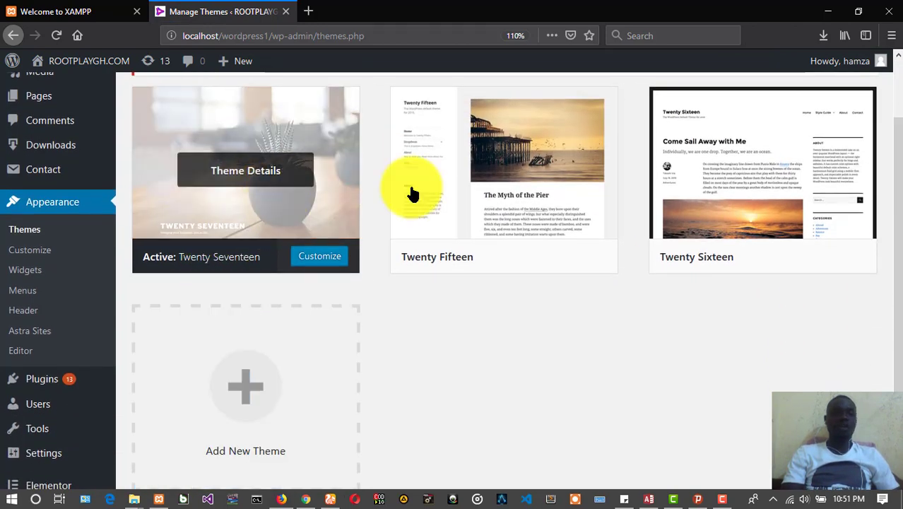
mouse_move(619, 223)
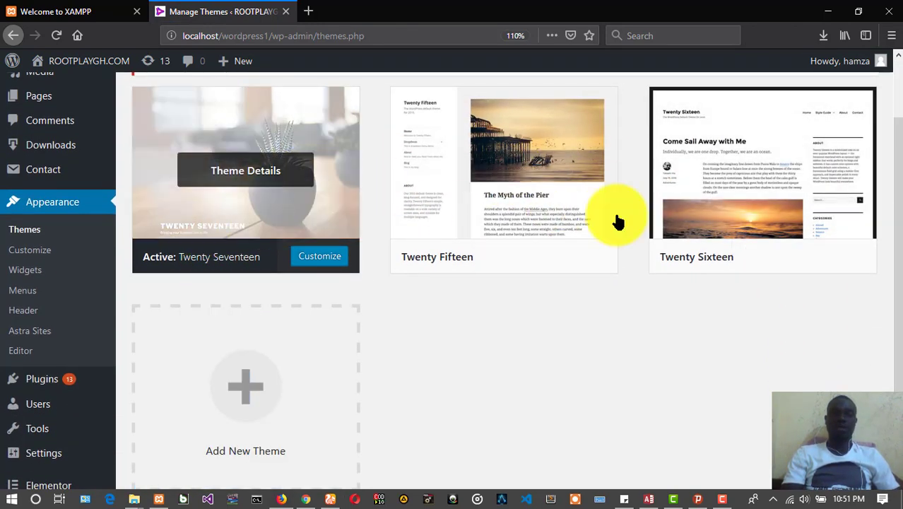
mouse_move(308, 495)
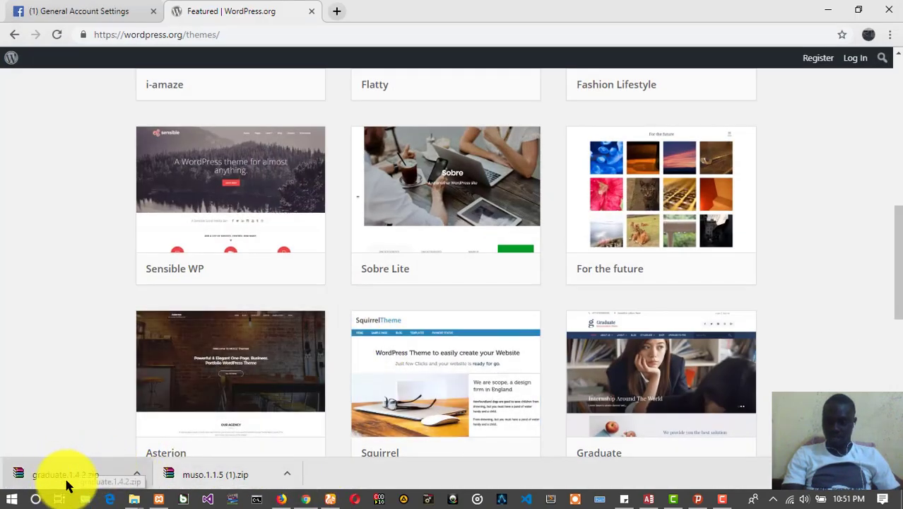
mouse_move(221, 152)
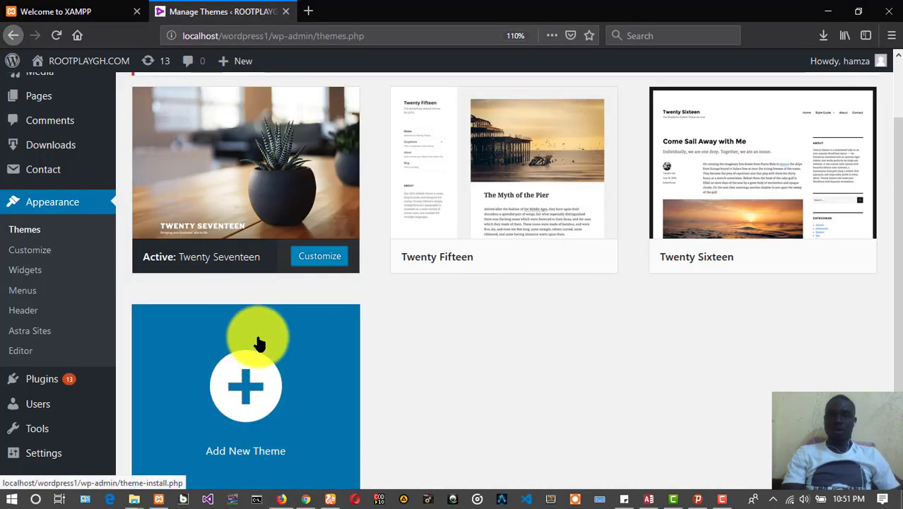
scroll("up", 3)
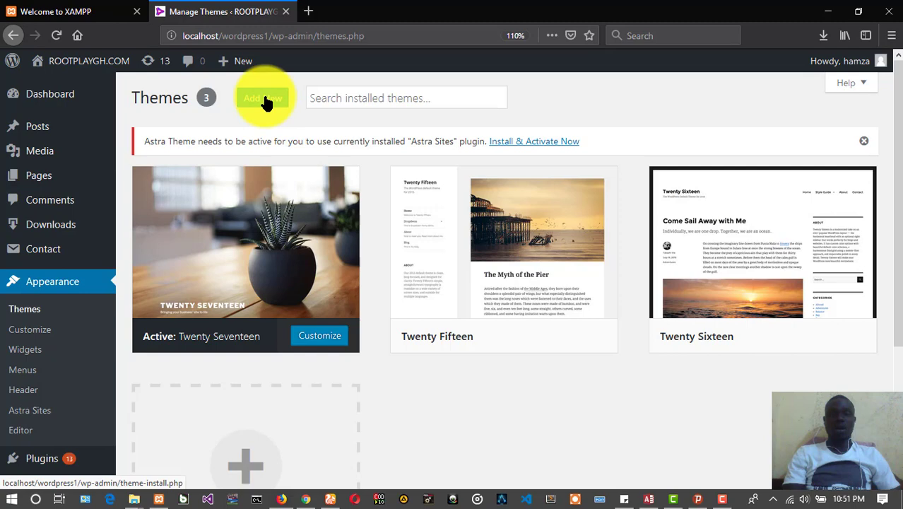
mouse_move(475, 305)
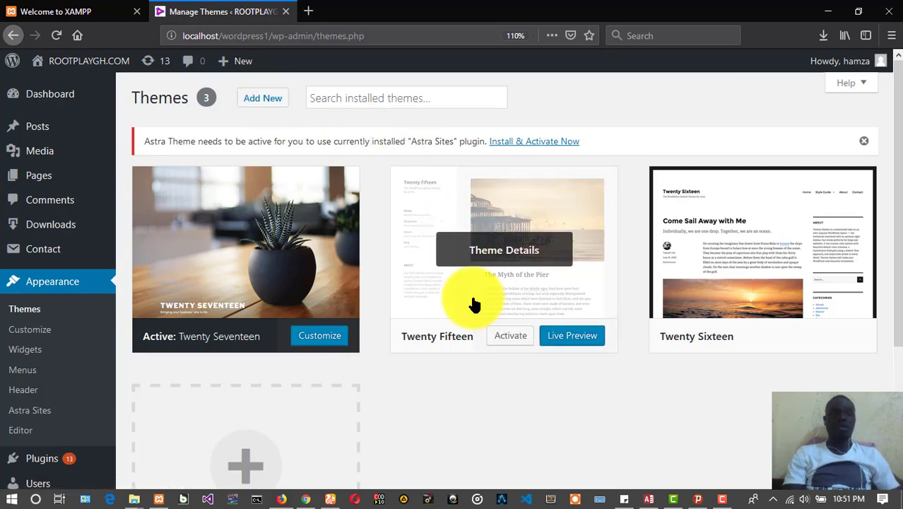
left_click(263, 98)
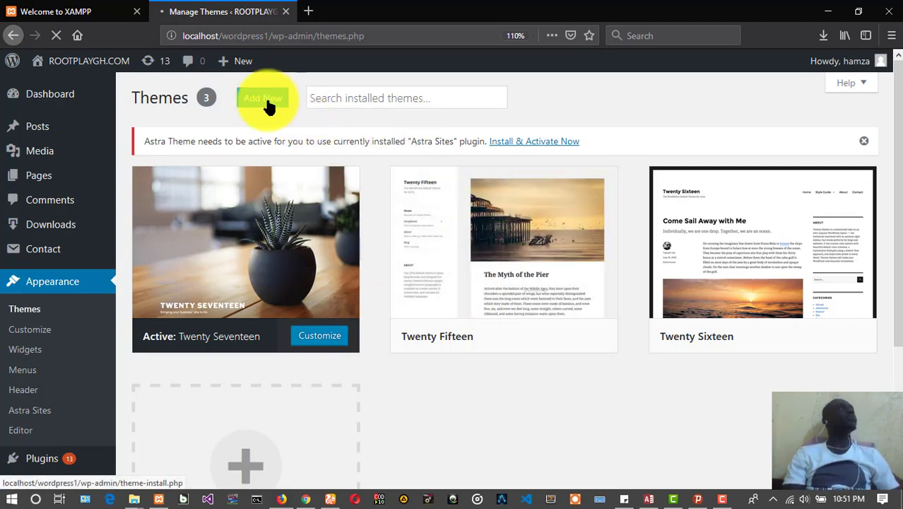
left_click(263, 99)
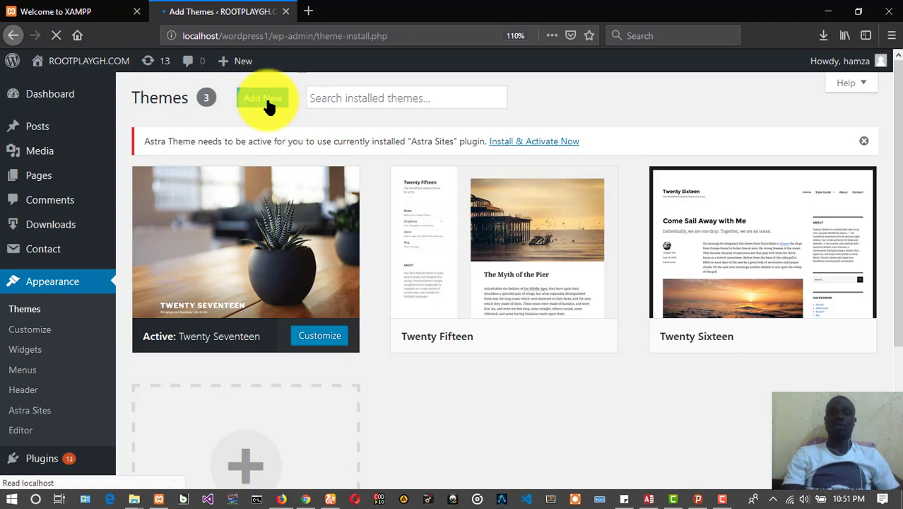
Step: Bring up the Add Themes page and wait for featured themes to load
left_click(262, 98)
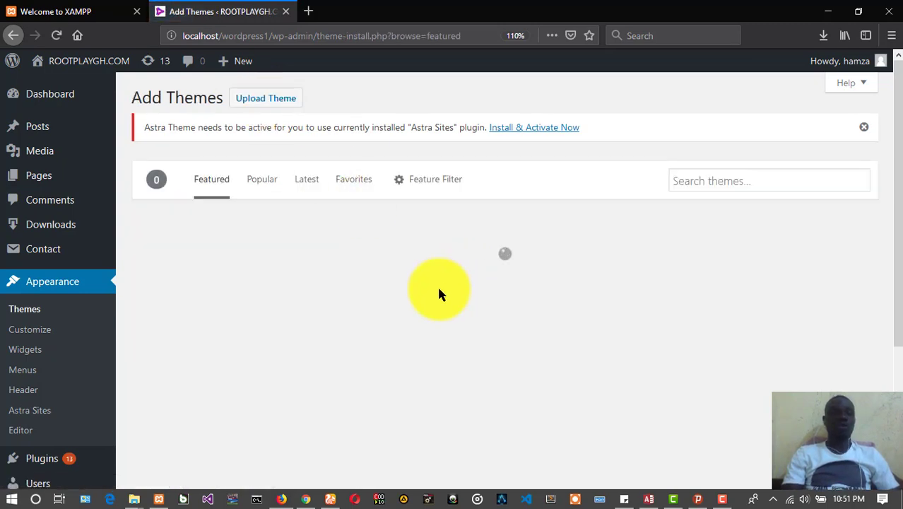
mouse_move(648, 316)
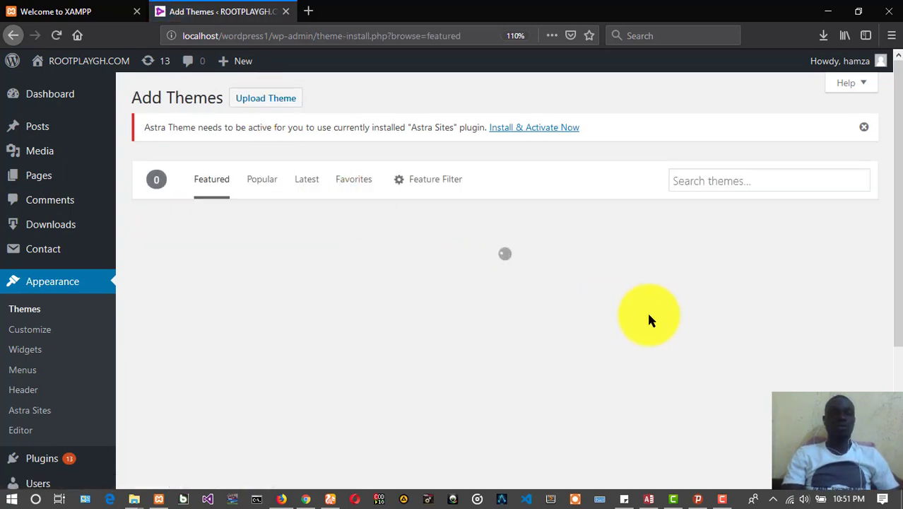
mouse_move(257, 311)
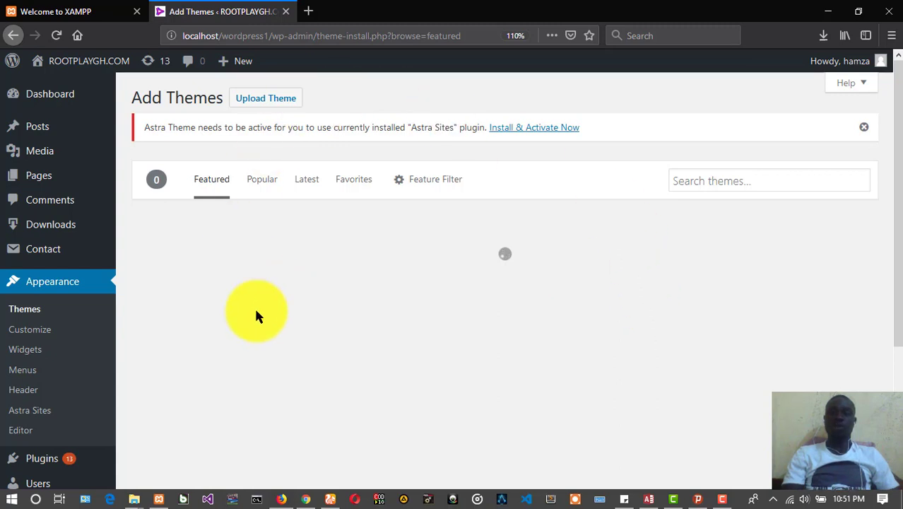
mouse_move(353, 271)
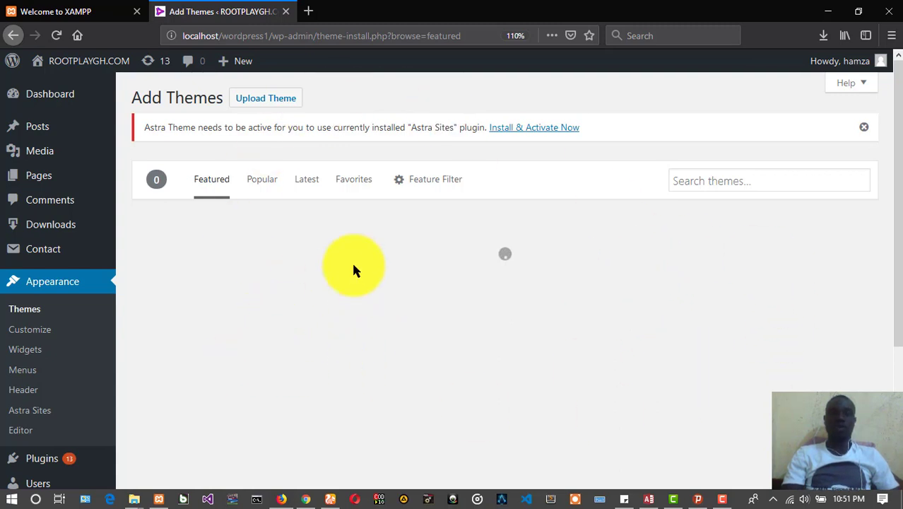
mouse_move(464, 248)
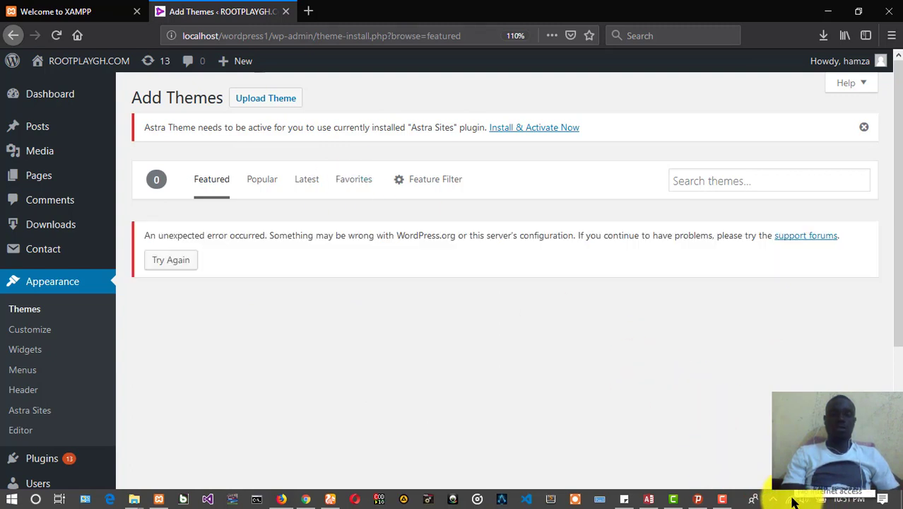
mouse_move(410, 398)
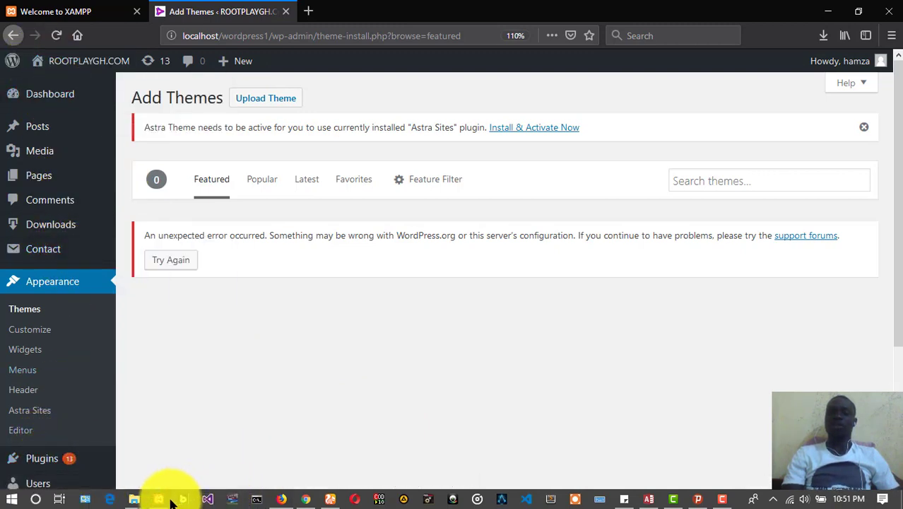
mouse_move(149, 410)
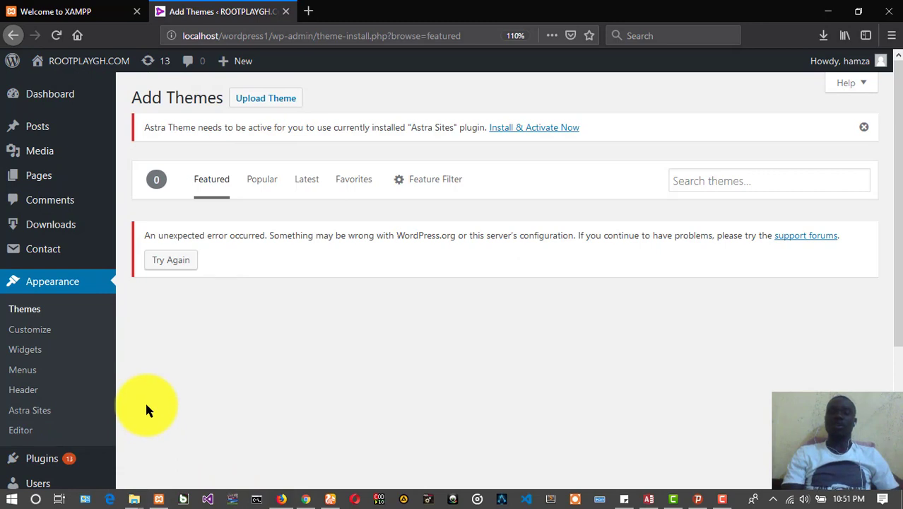
mouse_move(356, 341)
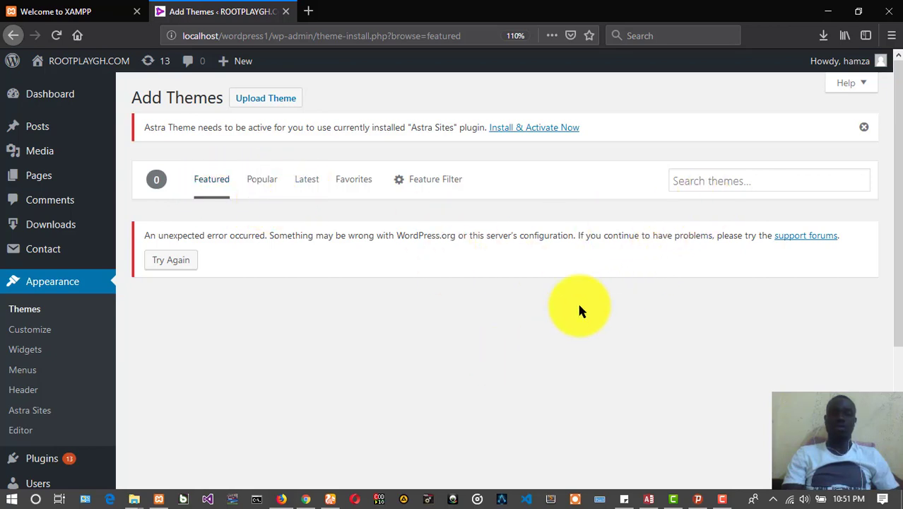
mouse_move(265, 97)
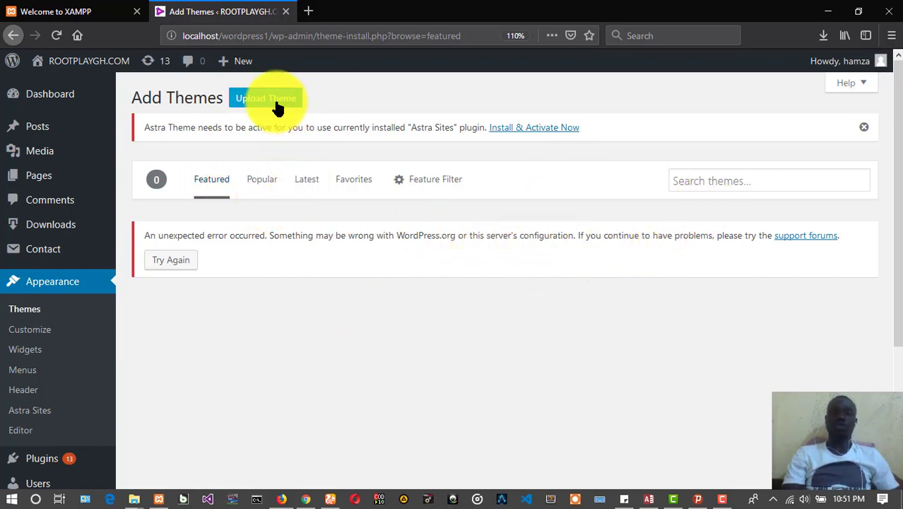
Step: Choose muso.1.1.5 (1).zip from Downloads in the theme upload form
left_click(266, 97)
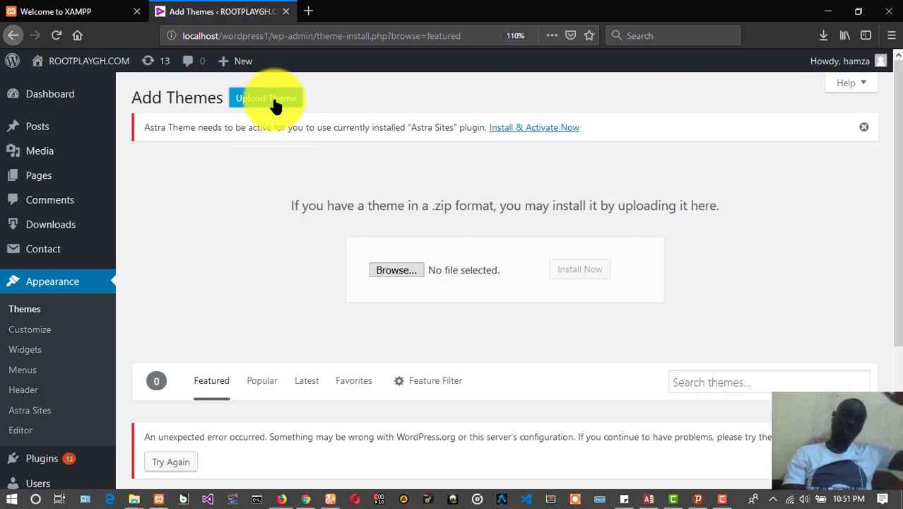
mouse_move(396, 270)
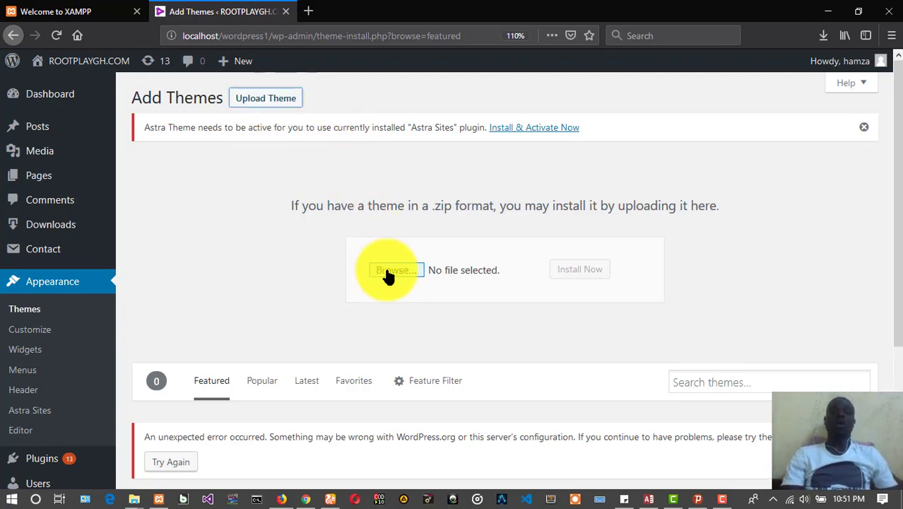
left_click(396, 269)
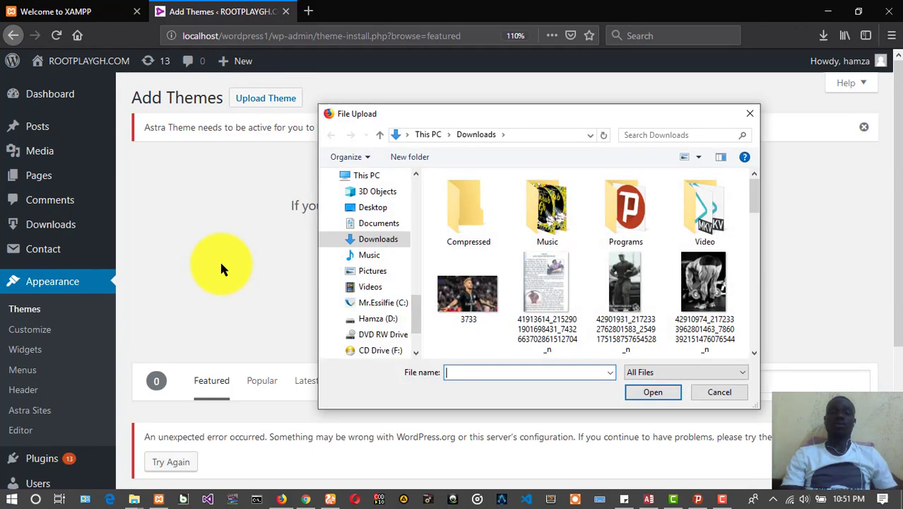
scroll("down", 3)
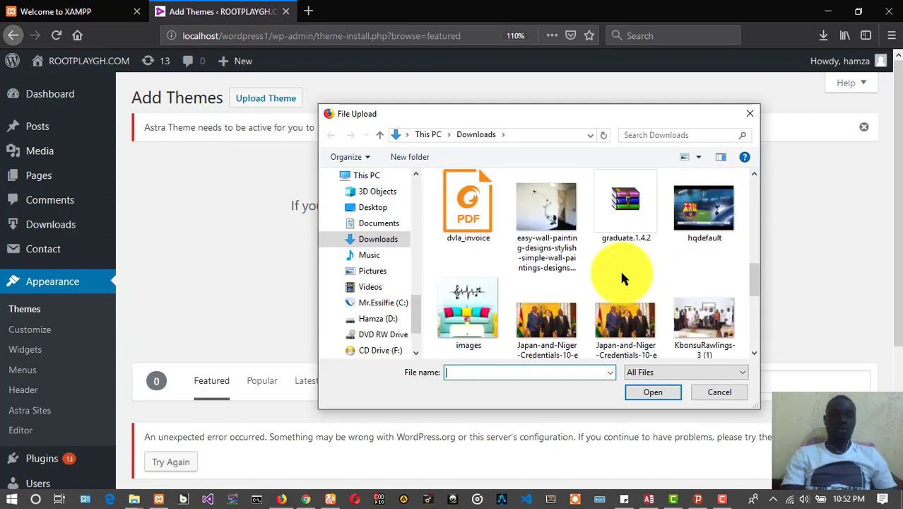
scroll("down", 3)
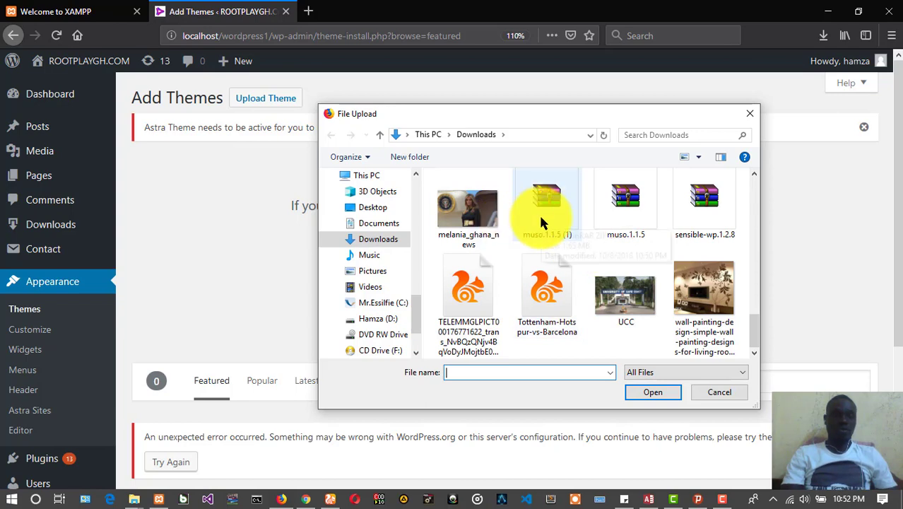
left_click(546, 200)
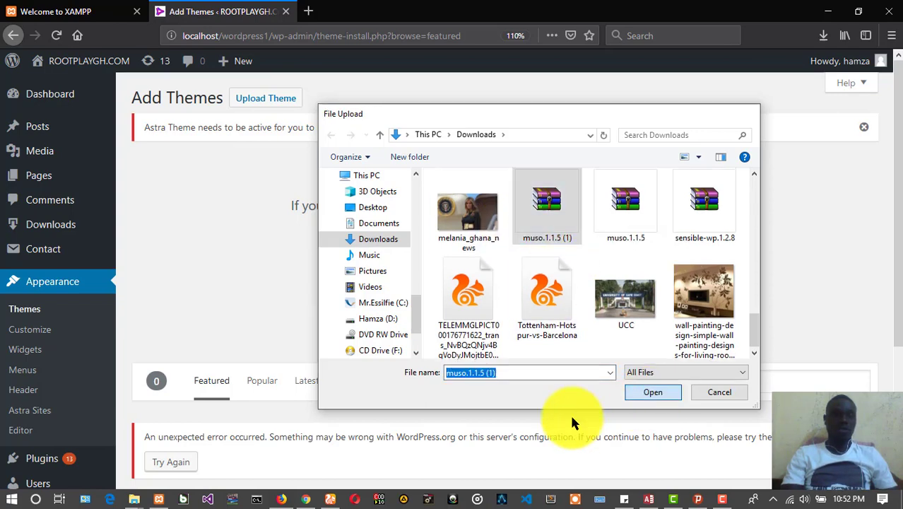
left_click(653, 392)
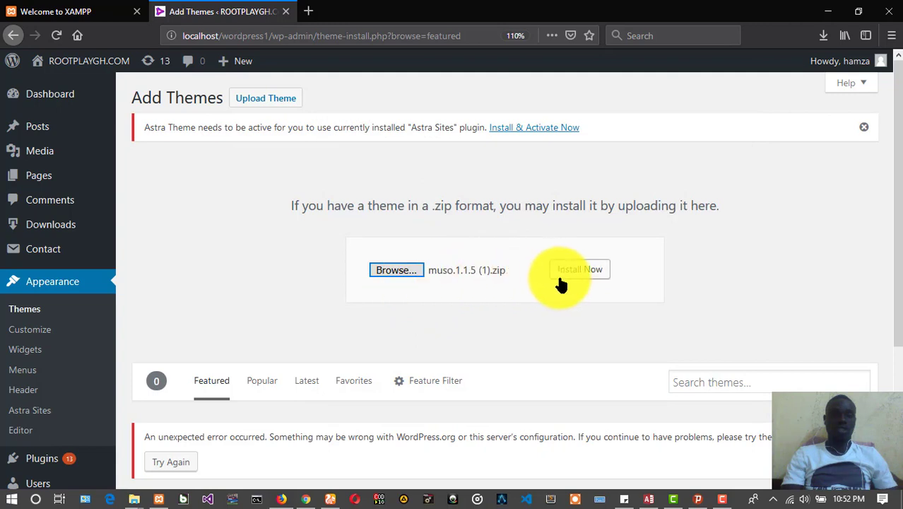
Step: Install the muso.1.1.5 (1).zip theme until WordPress reports success
left_click(580, 269)
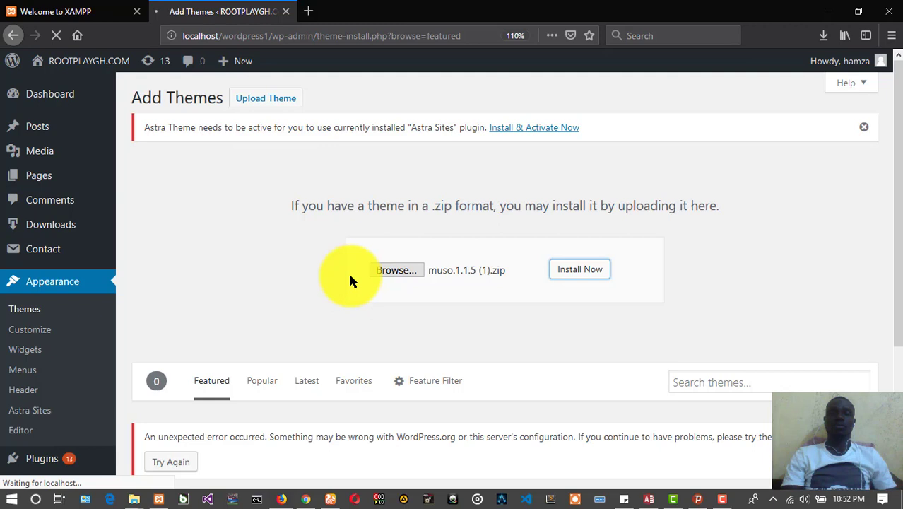
left_click(580, 268)
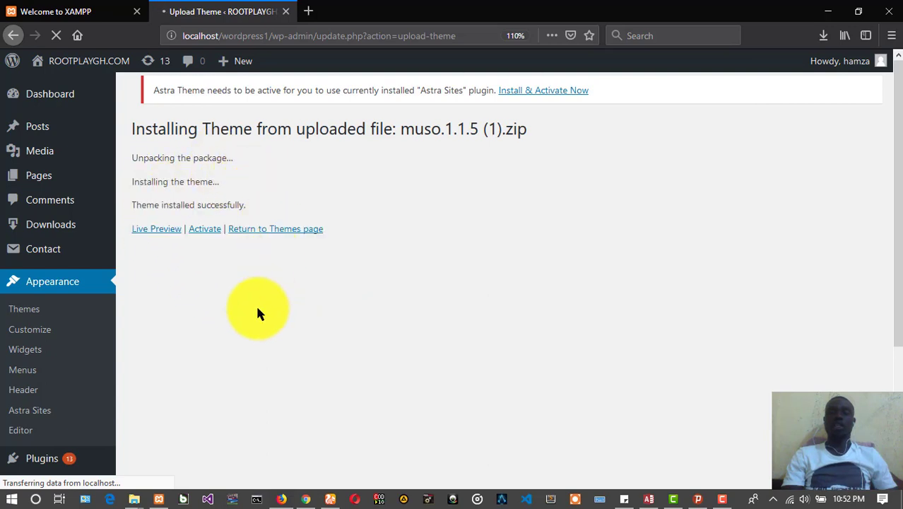
mouse_move(243, 332)
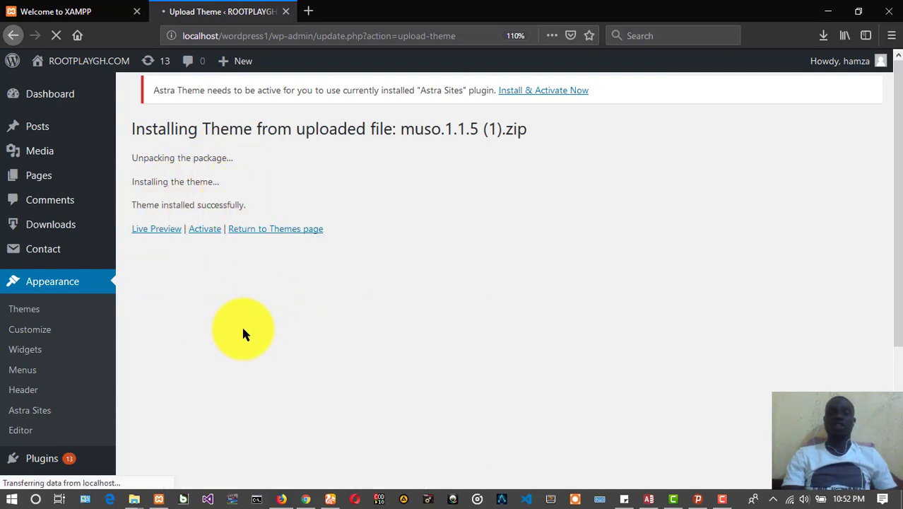
mouse_move(327, 255)
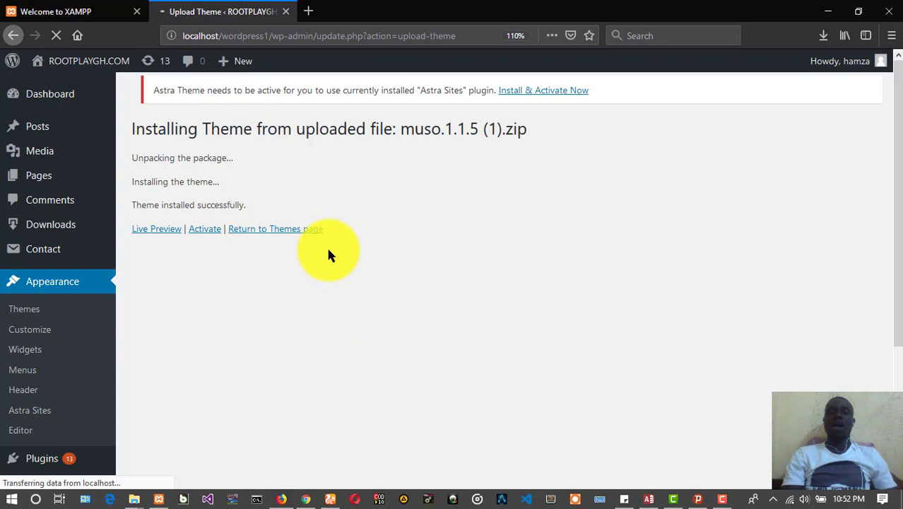
scroll("up", 3)
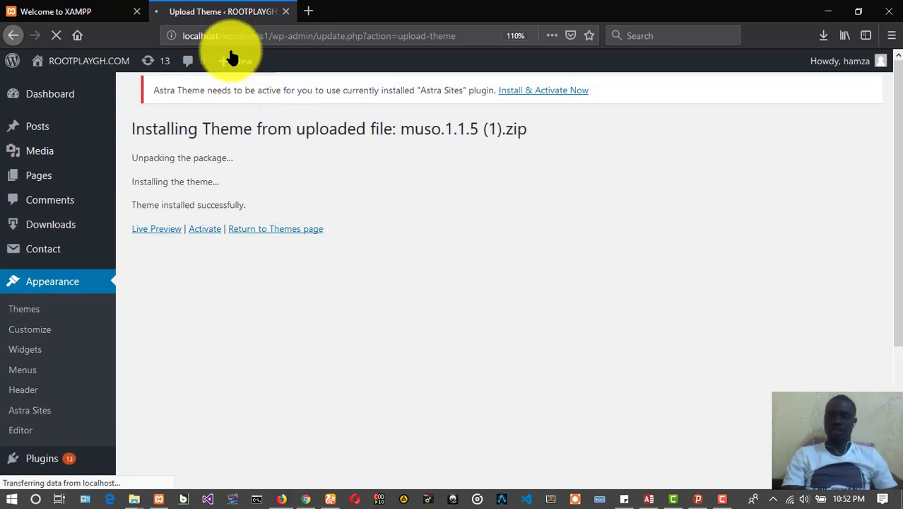
mouse_move(337, 339)
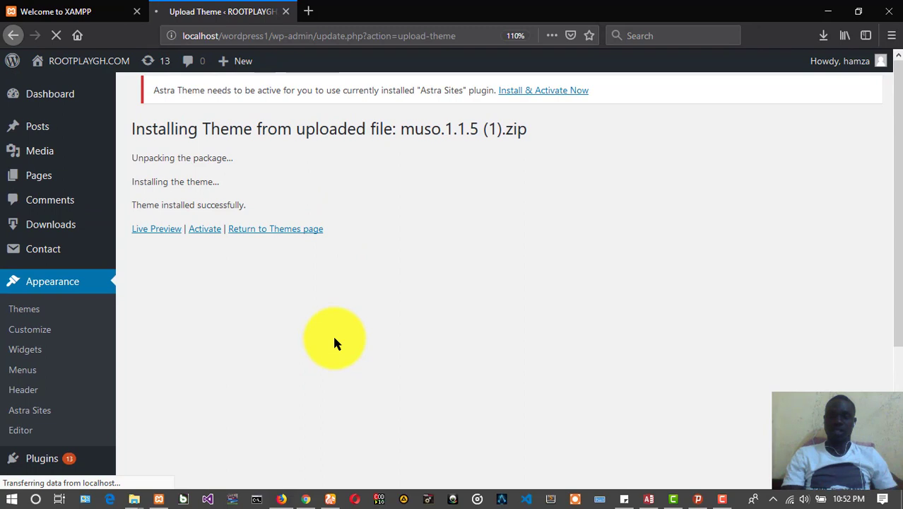
mouse_move(175, 235)
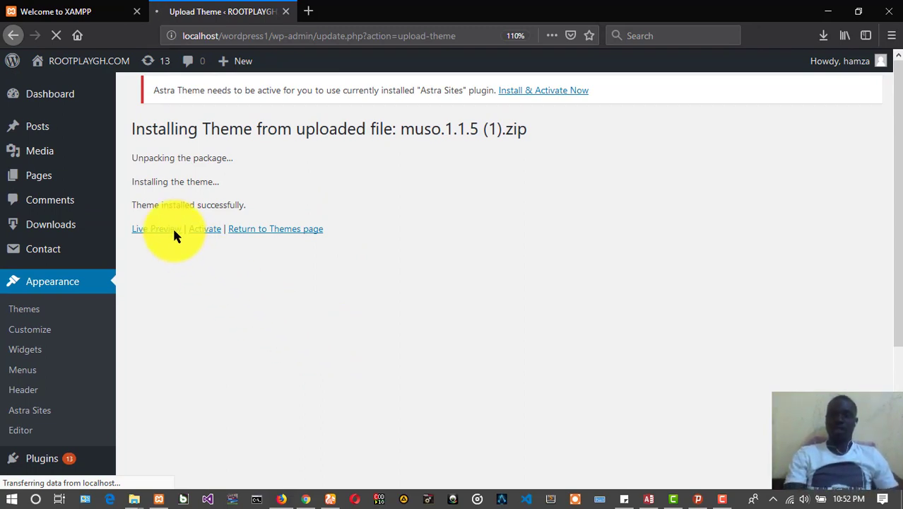
mouse_move(257, 221)
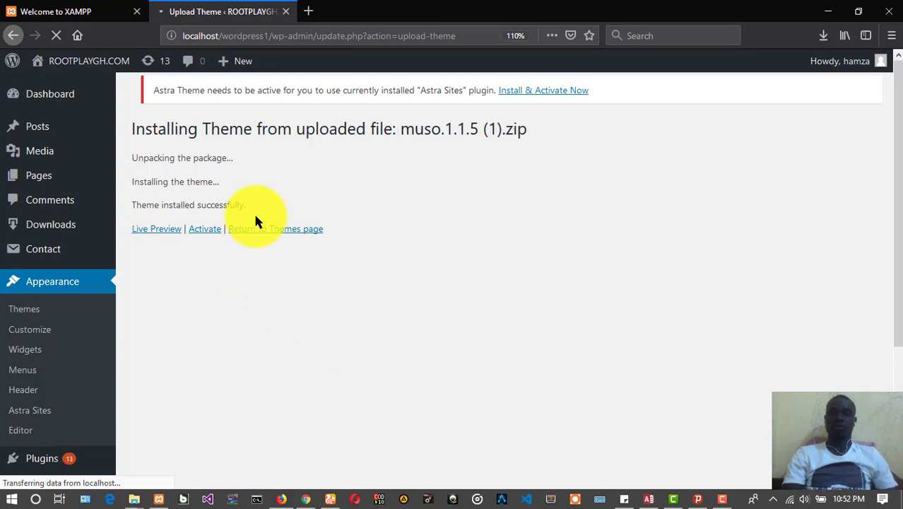
mouse_move(274, 270)
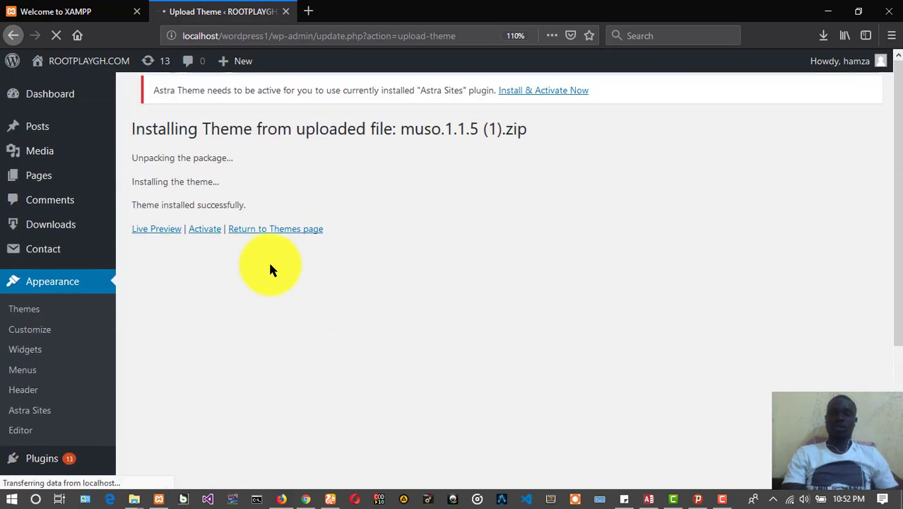
mouse_move(328, 134)
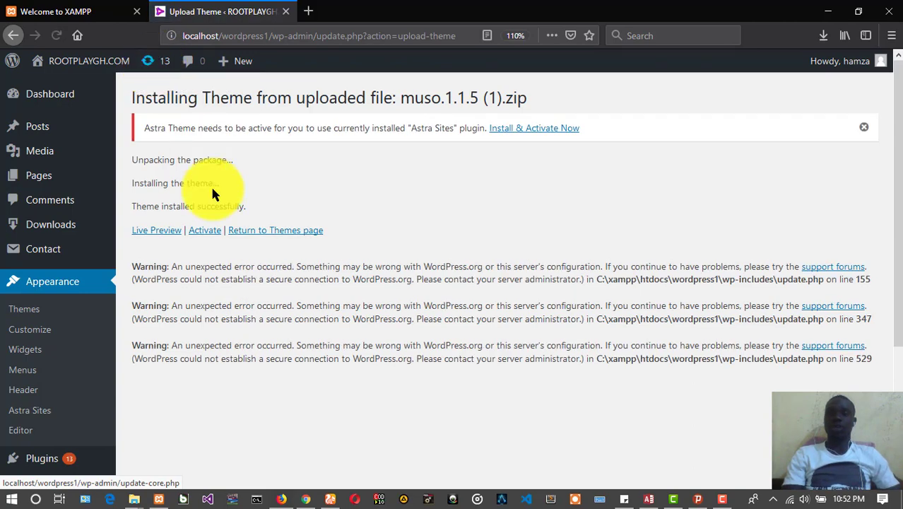
mouse_move(164, 271)
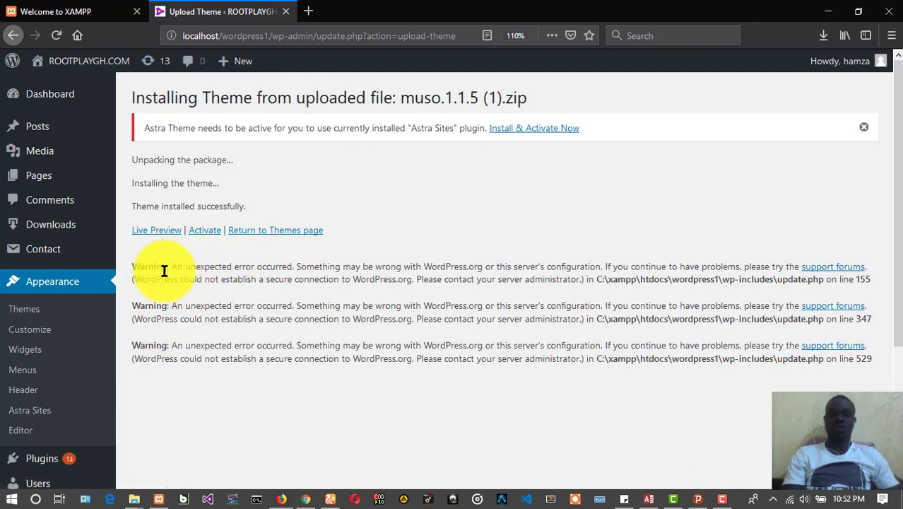
mouse_move(291, 274)
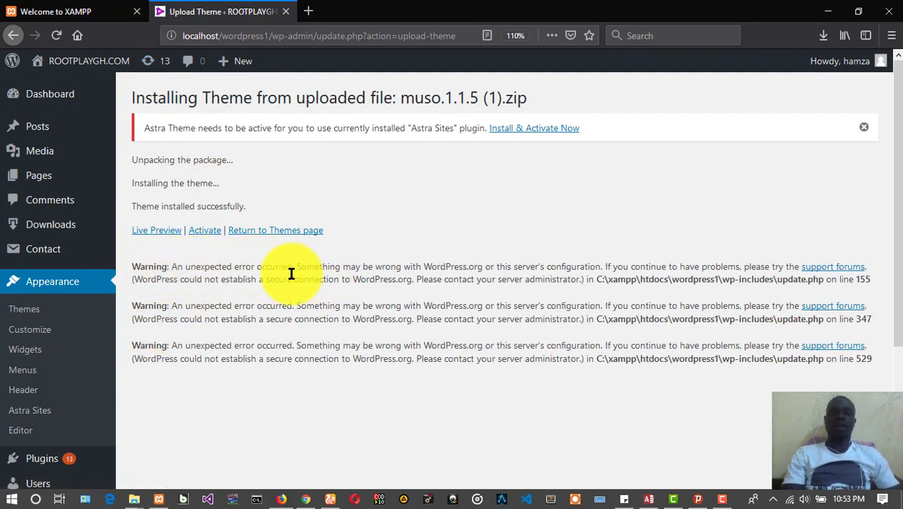
mouse_move(335, 308)
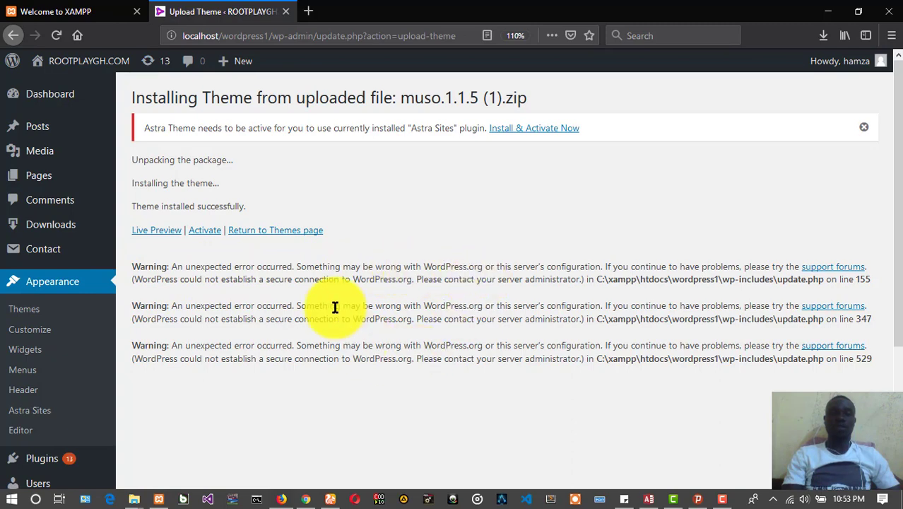
scroll("down", 3)
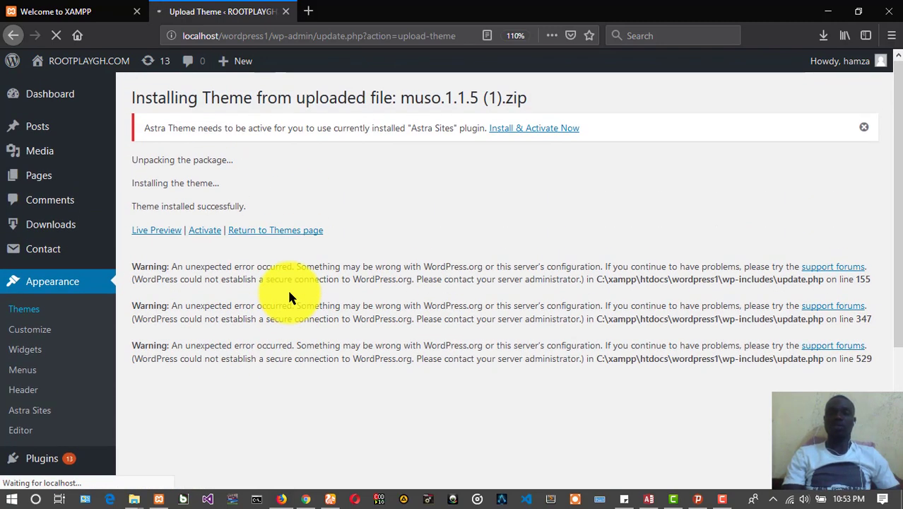
Step: Activate the Muso theme from the installed themes list
left_click(274, 229)
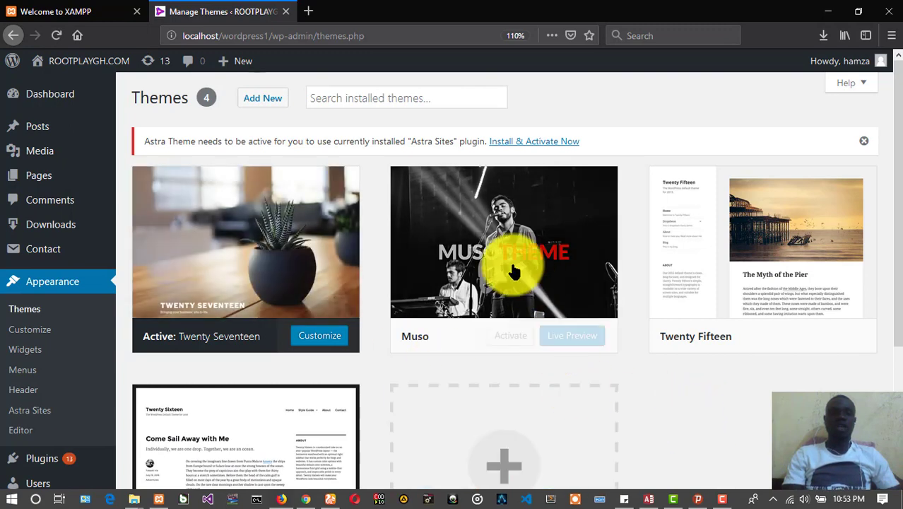
mouse_move(215, 286)
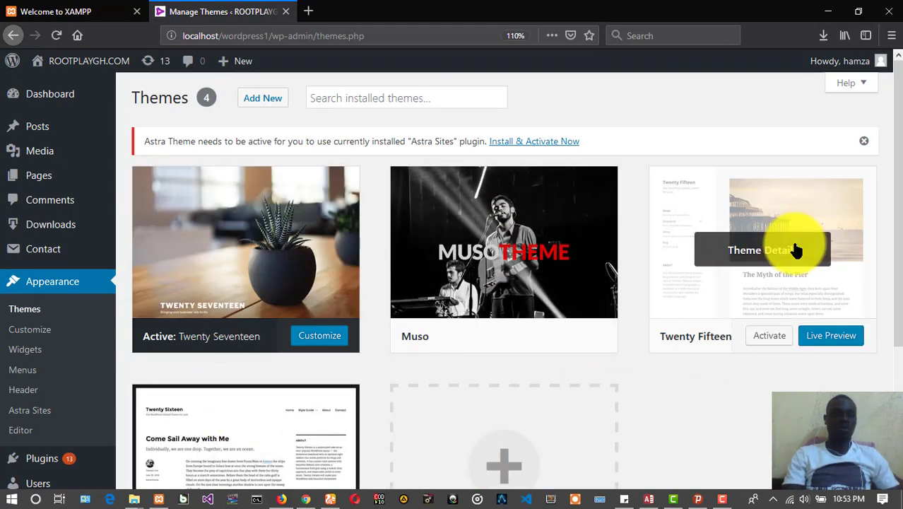
mouse_move(483, 203)
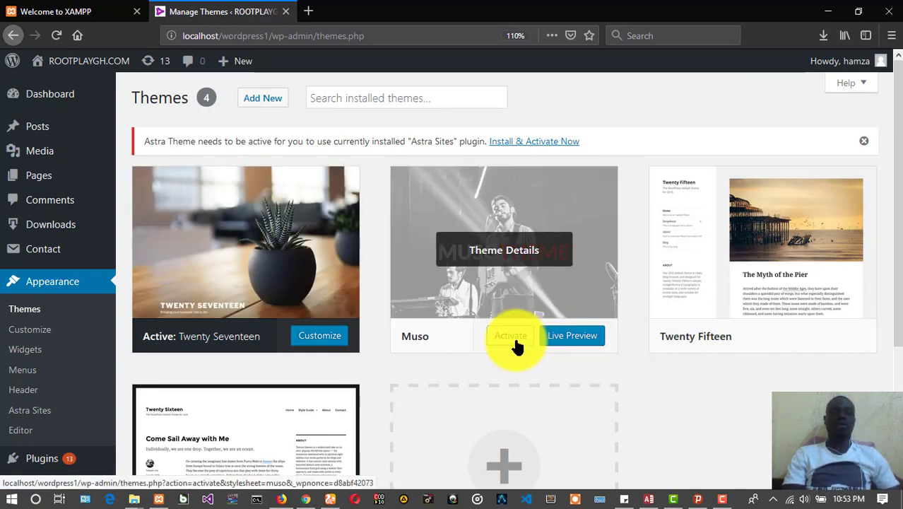
left_click(511, 335)
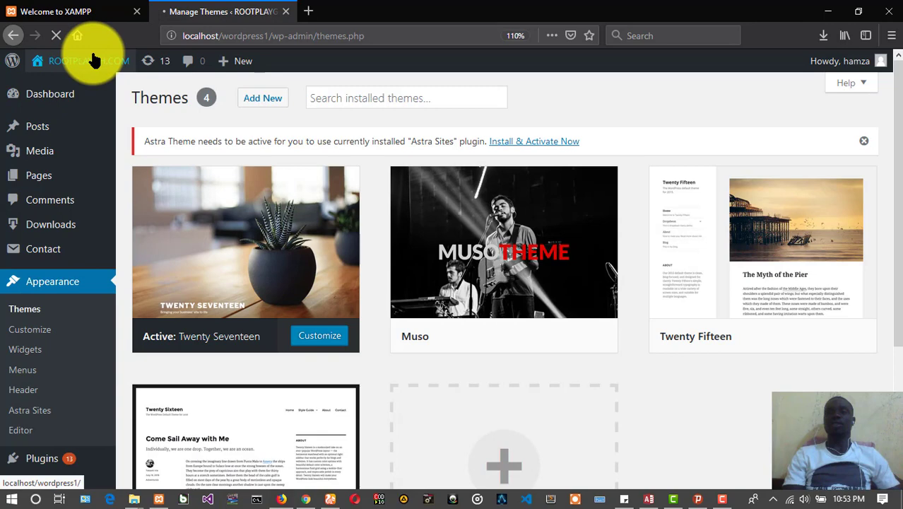
mouse_move(78, 61)
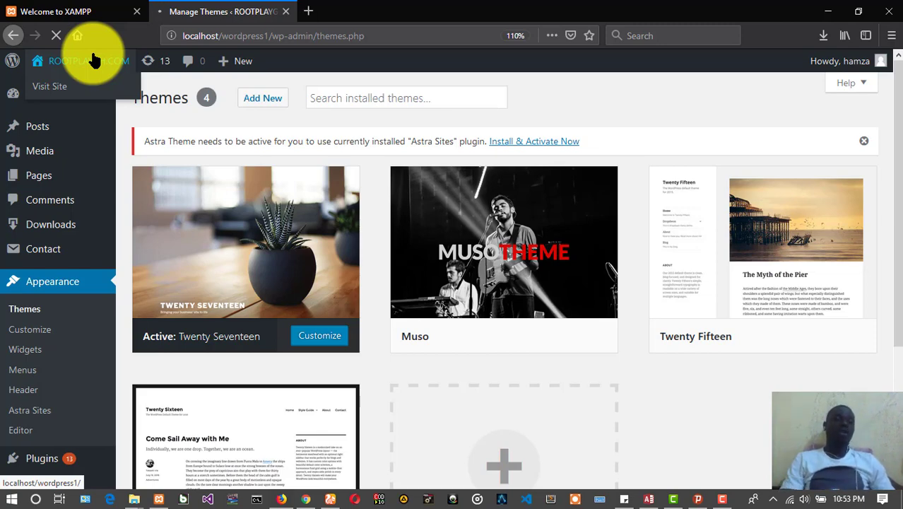
mouse_move(322, 163)
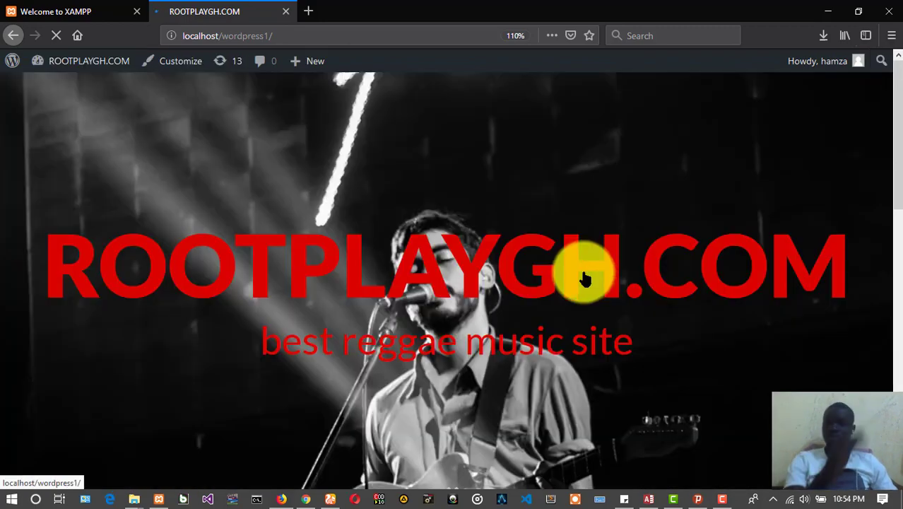
Step: Scroll through the Muso-styled home page and reload it
scroll("down", 3)
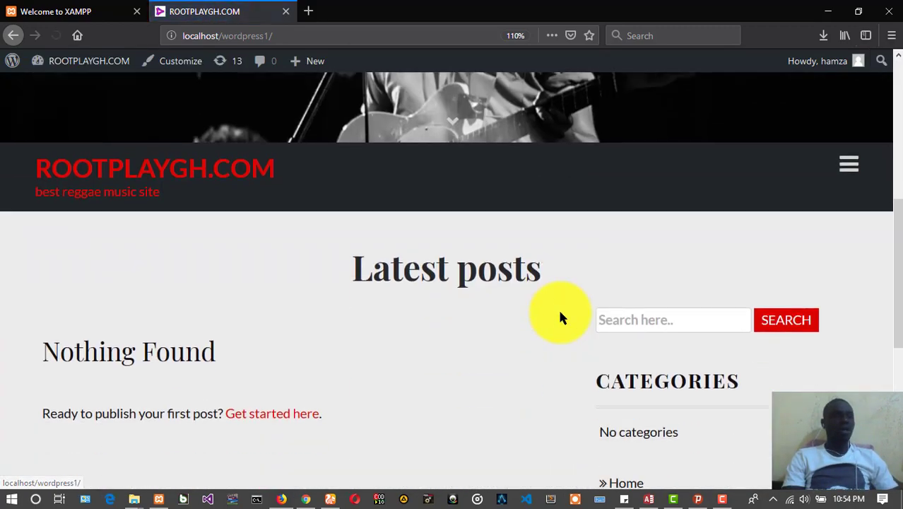
scroll("up", 3)
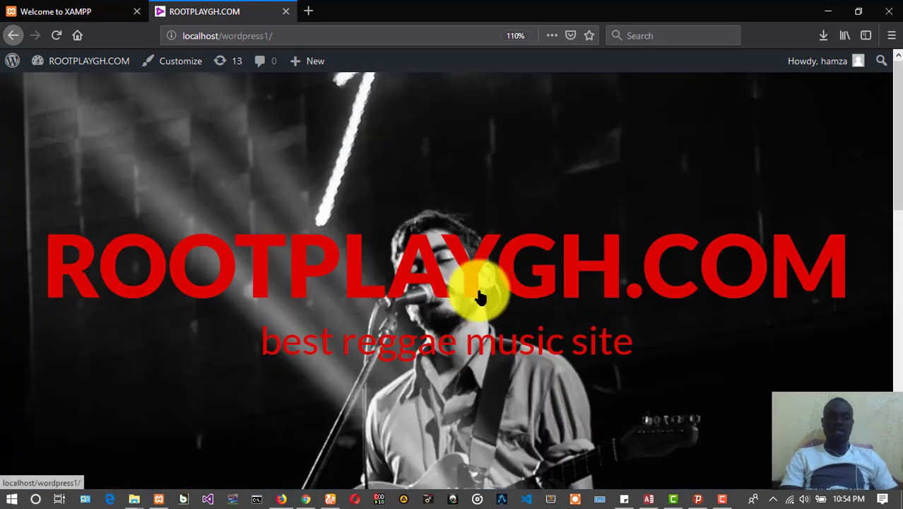
scroll("down", 3)
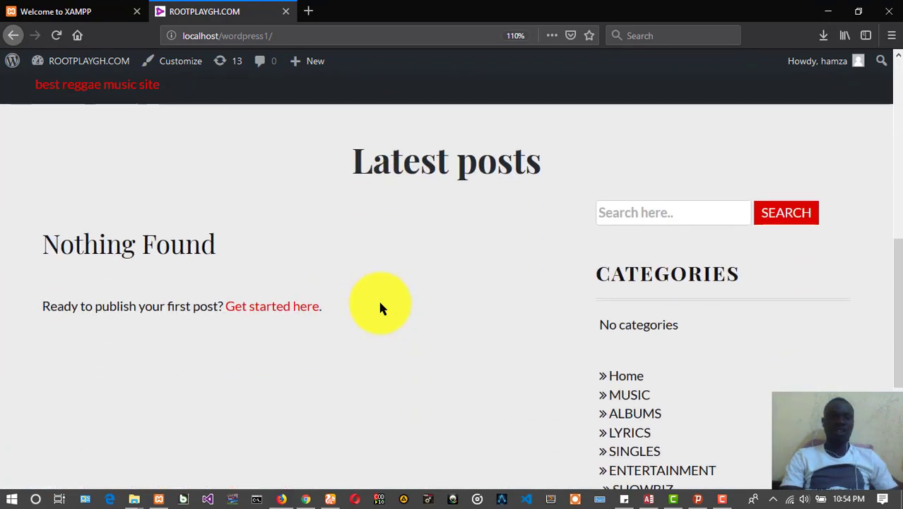
scroll("down", 3)
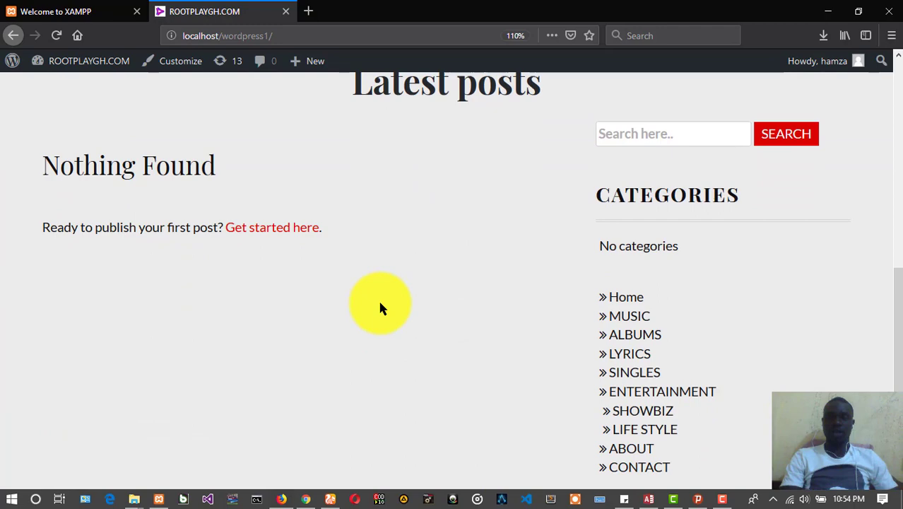
scroll("up", 3)
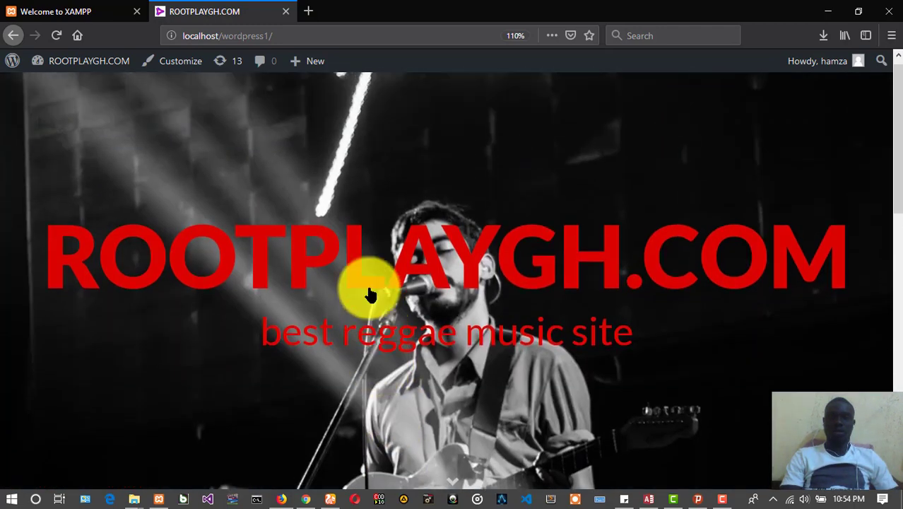
left_click(89, 61)
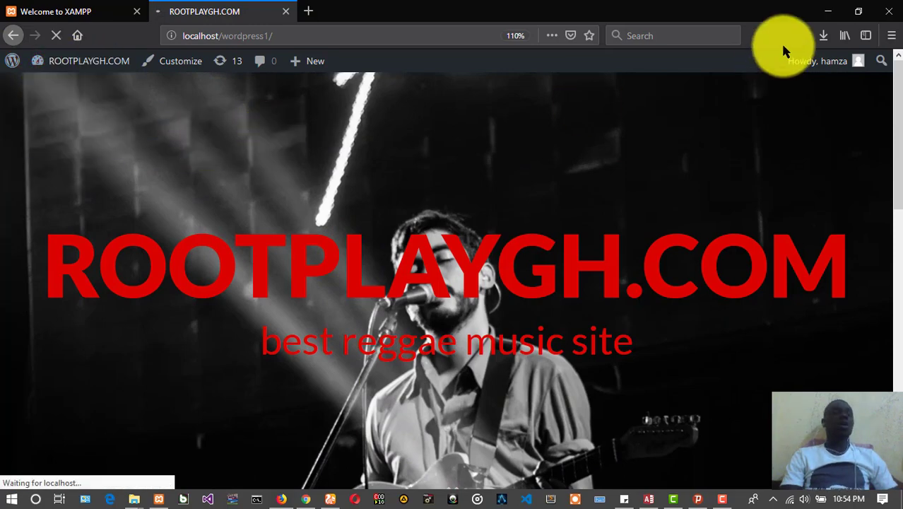
mouse_move(831, 21)
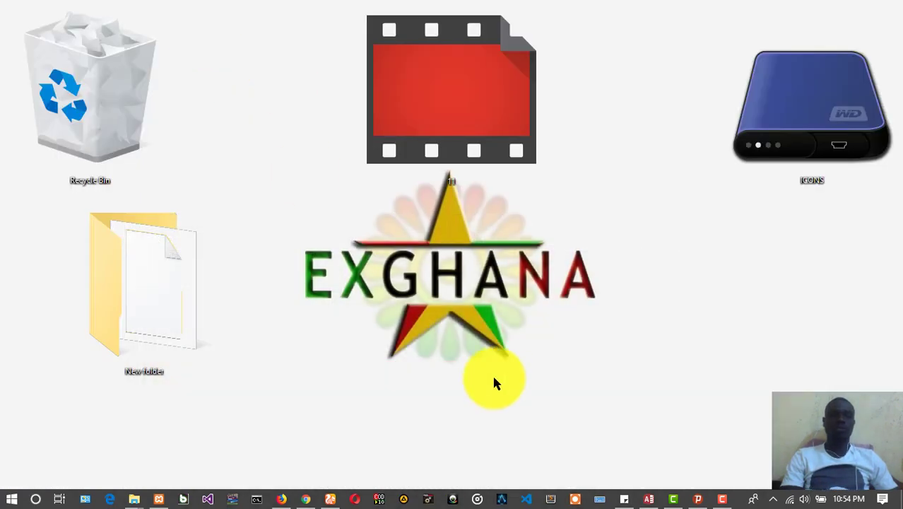
mouse_move(286, 324)
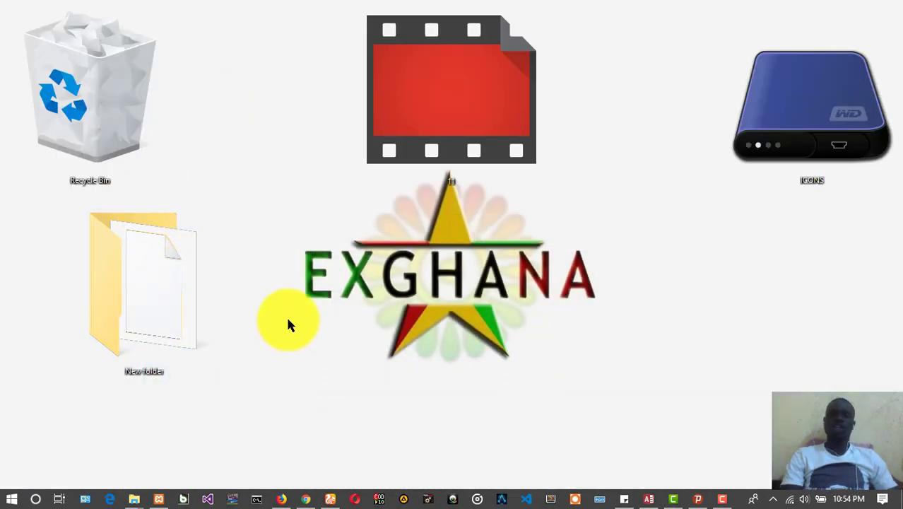
mouse_move(138, 500)
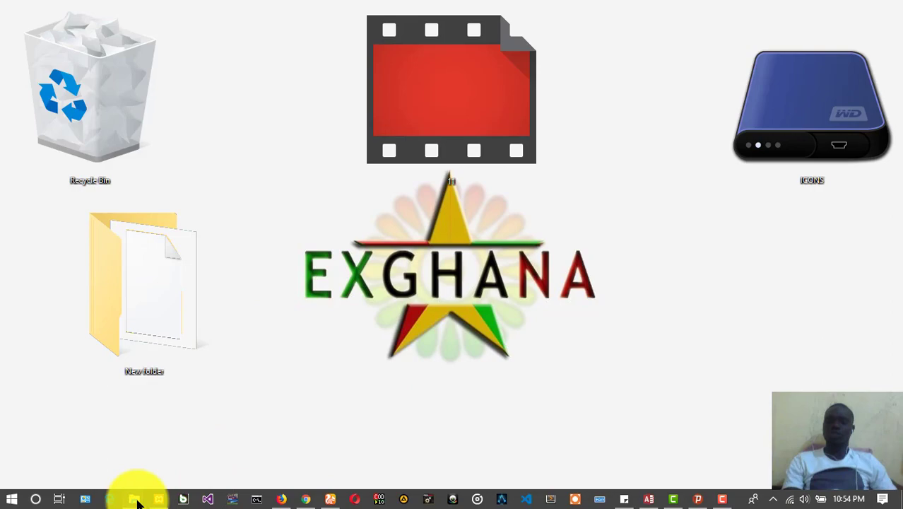
Step: Switch to a File Explorer window and browse into the C: drive from This PC
left_click(133, 501)
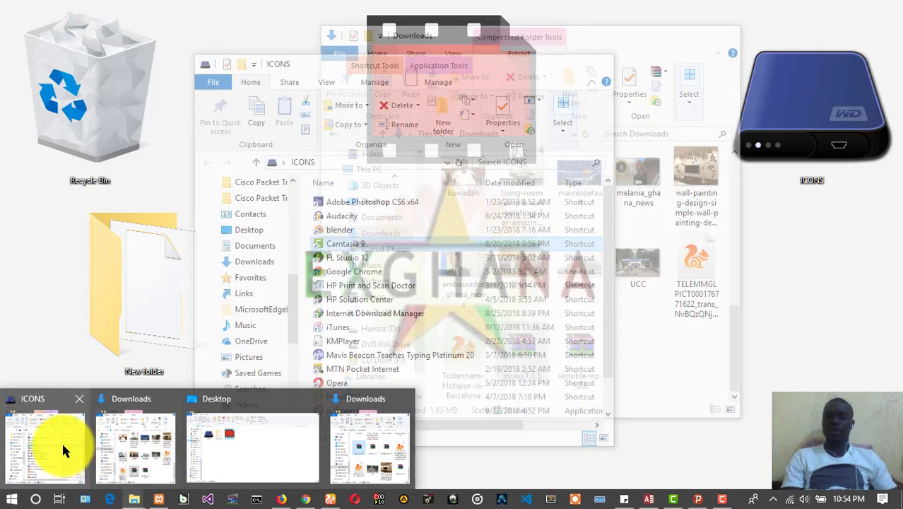
left_click(252, 450)
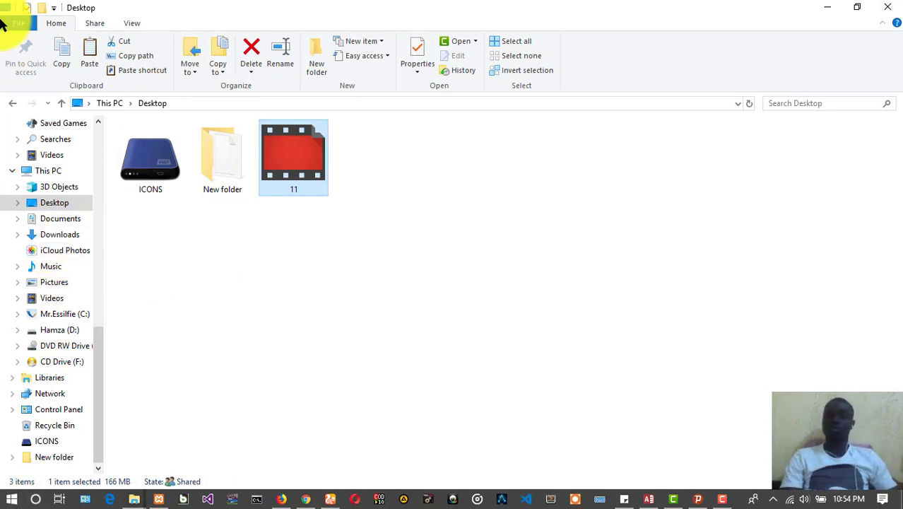
left_click(48, 169)
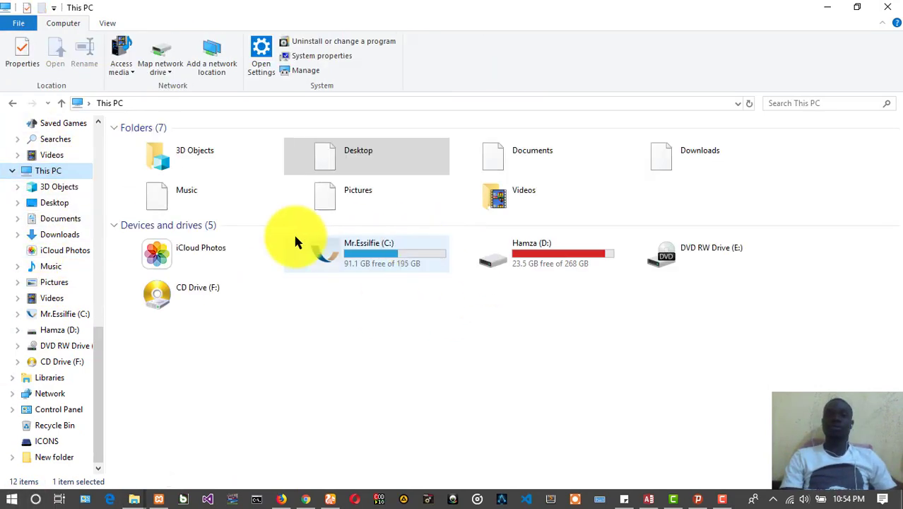
double_click(367, 251)
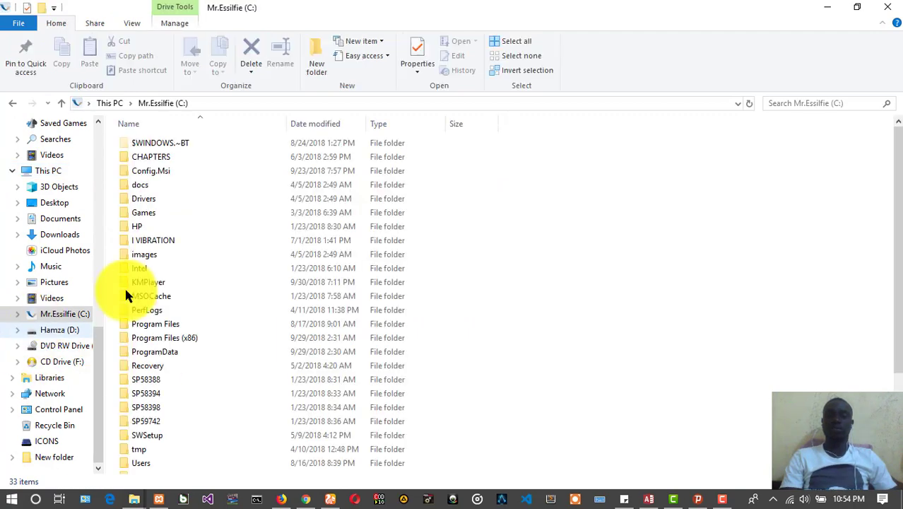
scroll("down", 3)
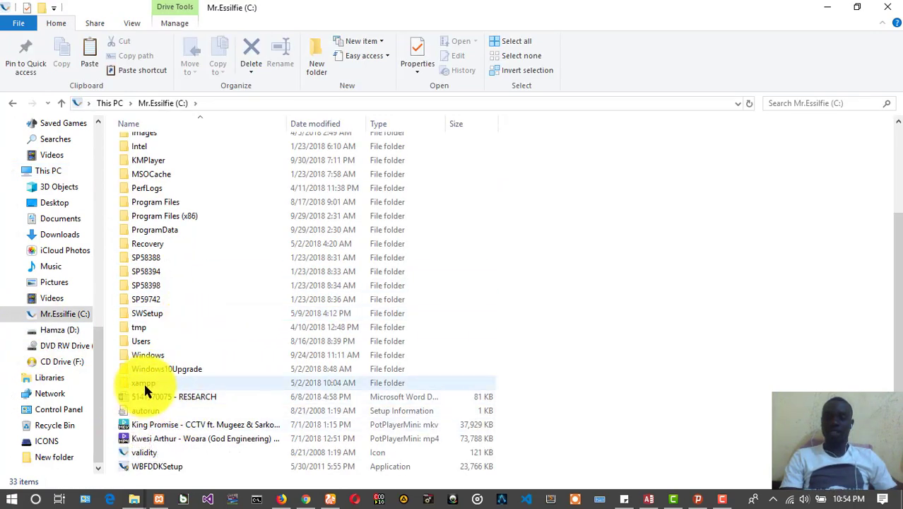
Step: Go into xampp\htdocs listing the local WordPress installs
double_click(143, 381)
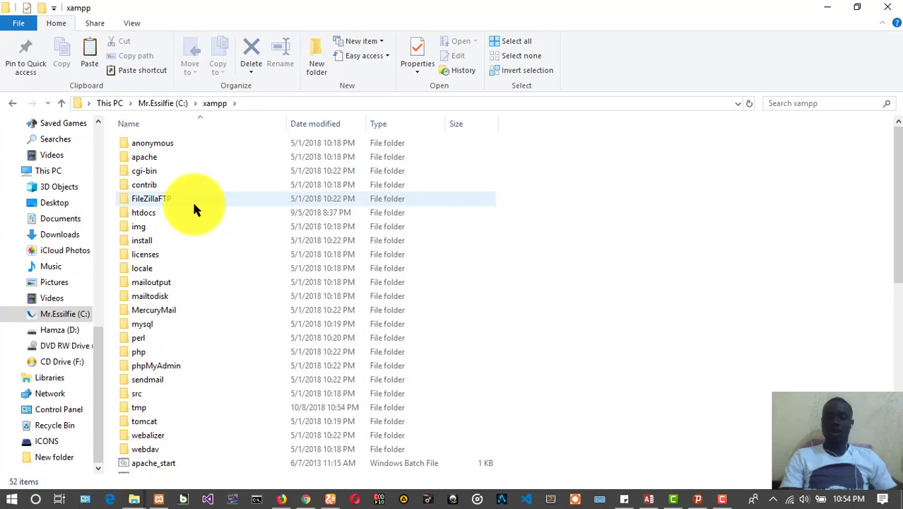
left_click(143, 212)
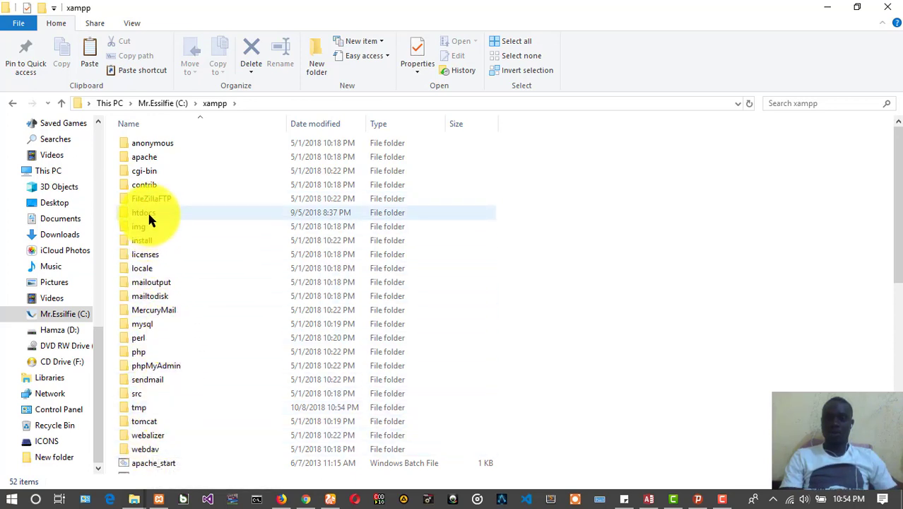
double_click(143, 212)
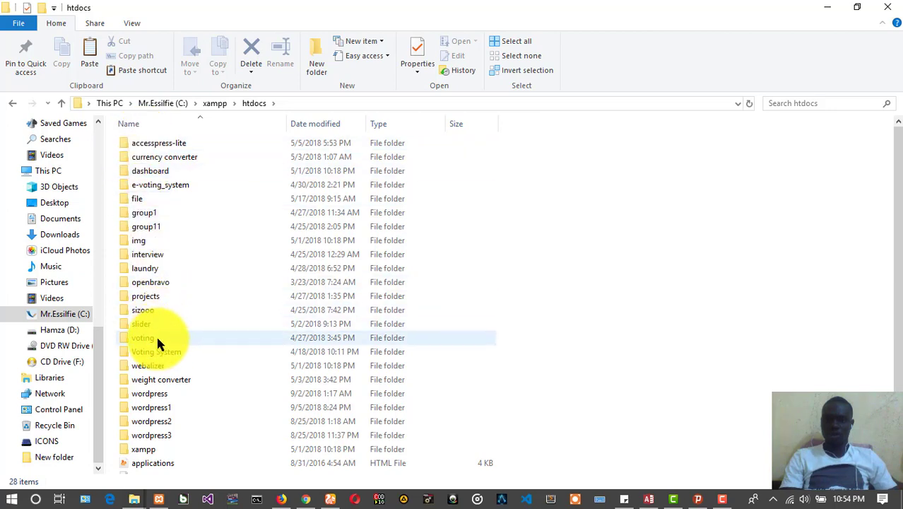
scroll("down", 3)
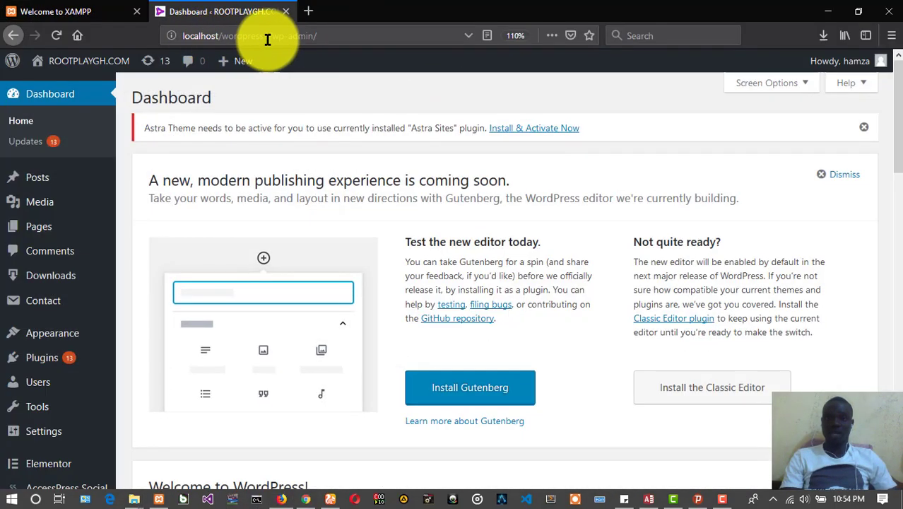
mouse_move(308, 240)
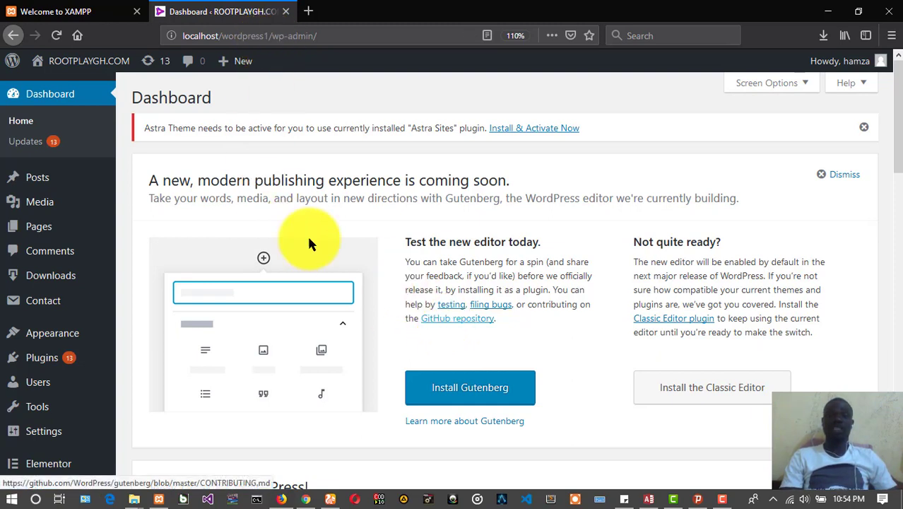
mouse_move(134, 57)
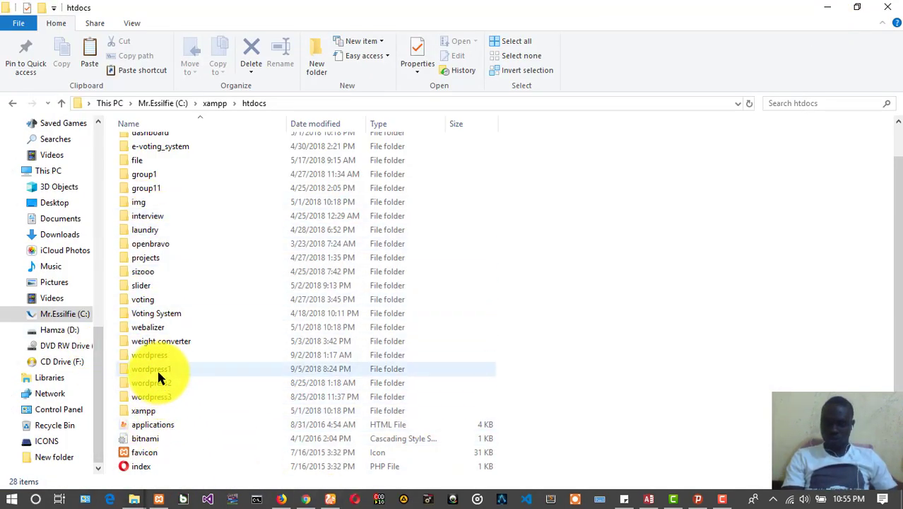
Step: Navigate into wordpress1 > wp-content > themes, where muso and the Twenty themes are listed
double_click(150, 367)
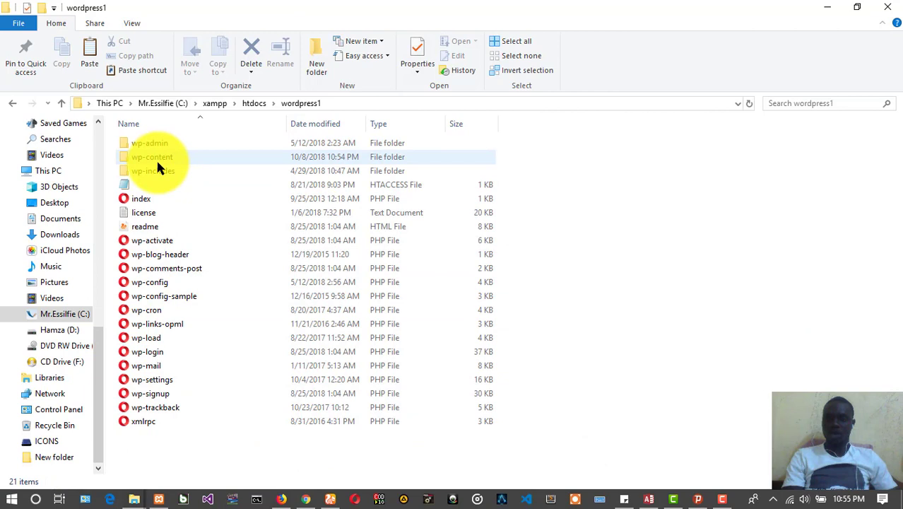
double_click(152, 156)
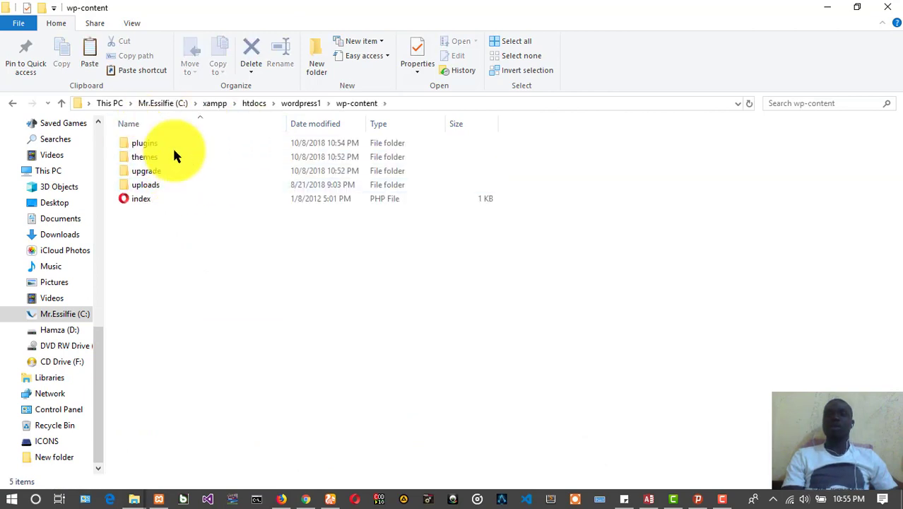
double_click(144, 156)
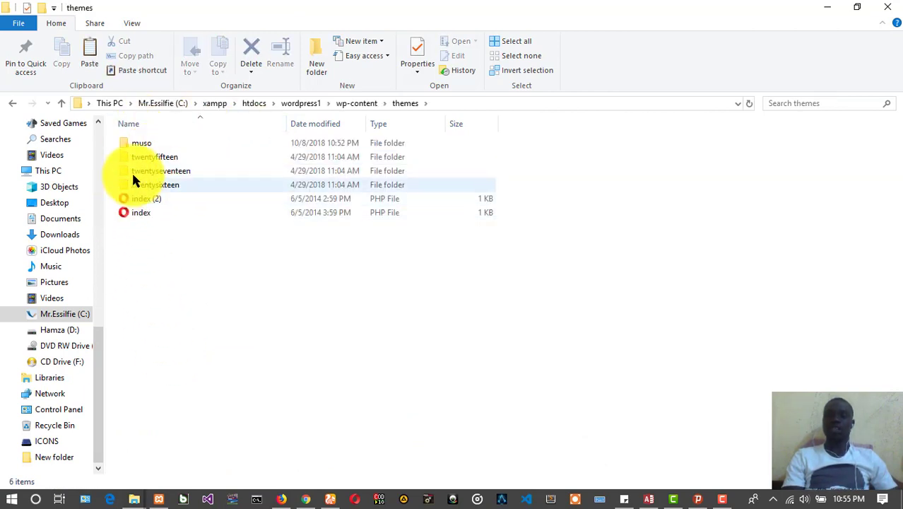
mouse_move(141, 143)
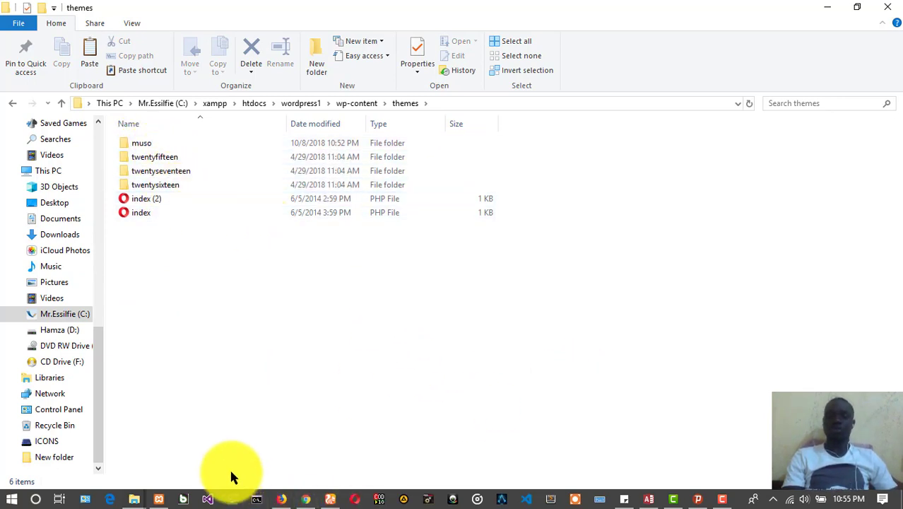
mouse_move(133, 501)
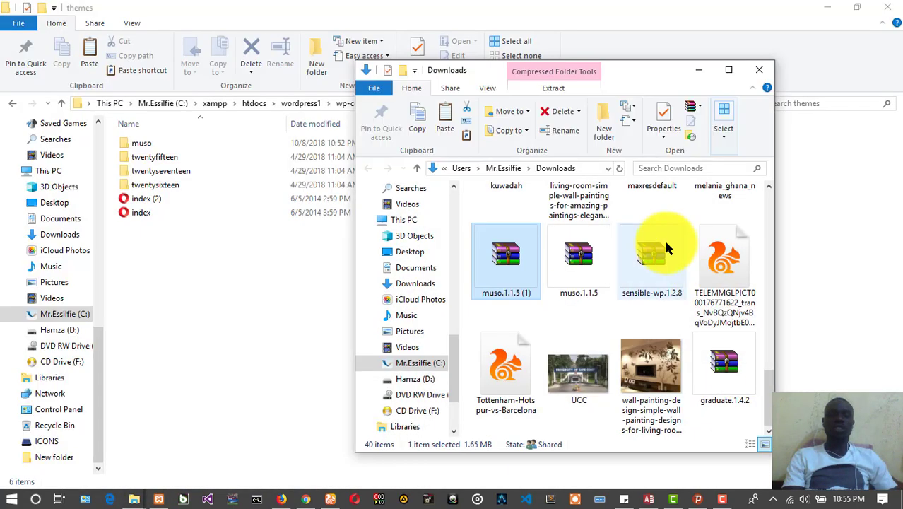
mouse_move(650, 360)
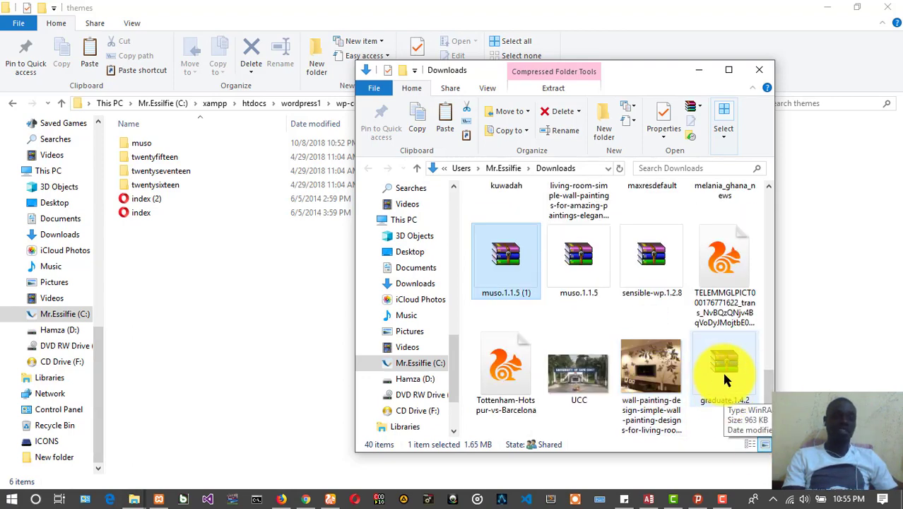
Step: Copy the graduate.1.4.2 theme zip from Downloads for pasting into the themes folder
right_click(723, 368)
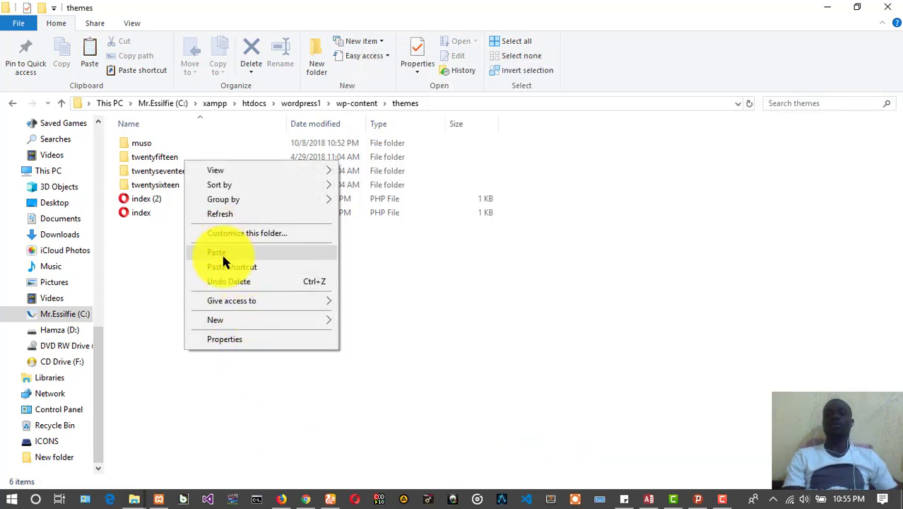
Step: Paste graduate.1.4.2.zip into themes and extract it here, leaving a graduate folder
left_click(217, 252)
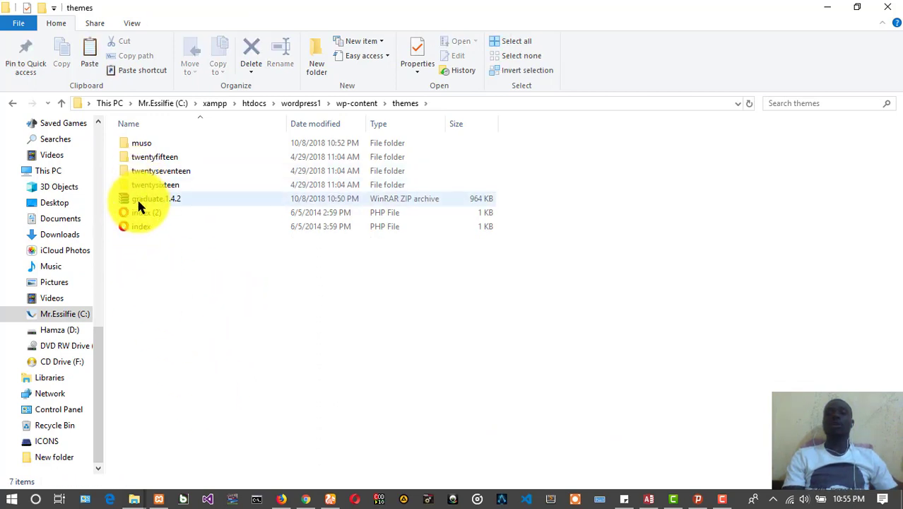
left_click(156, 198)
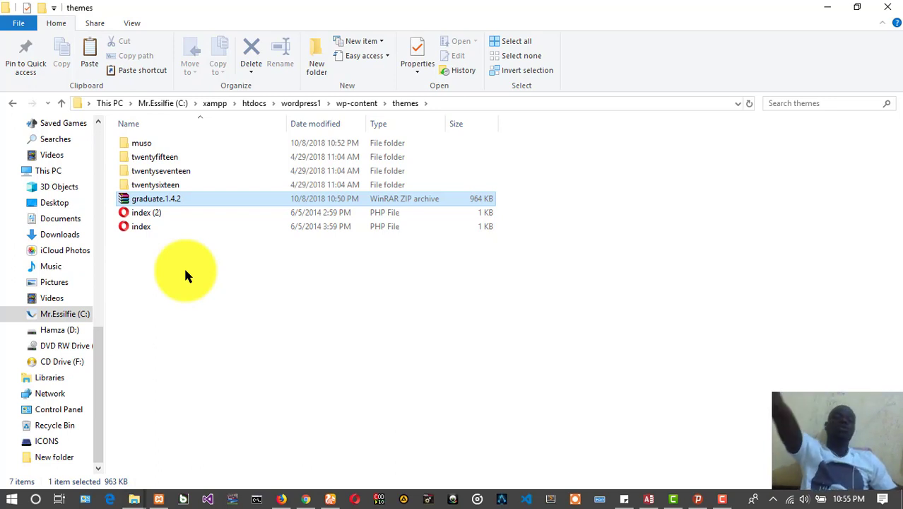
mouse_move(214, 300)
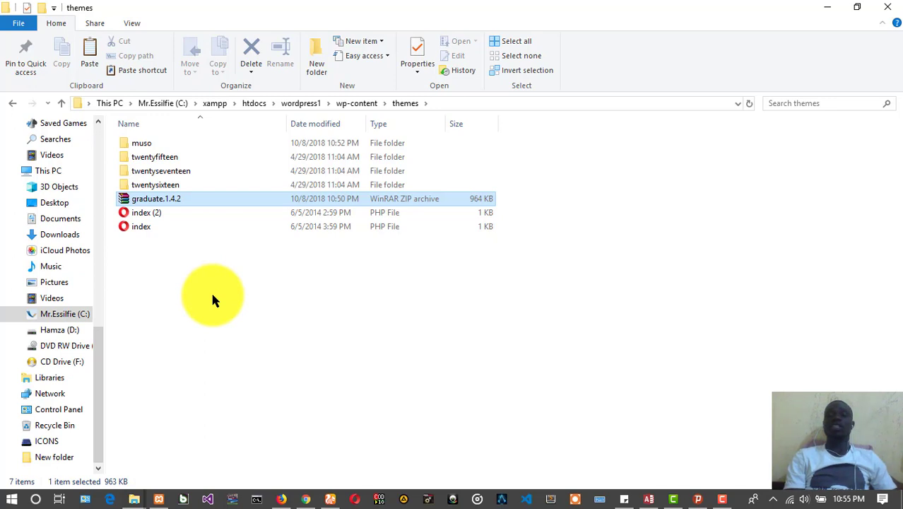
mouse_move(203, 290)
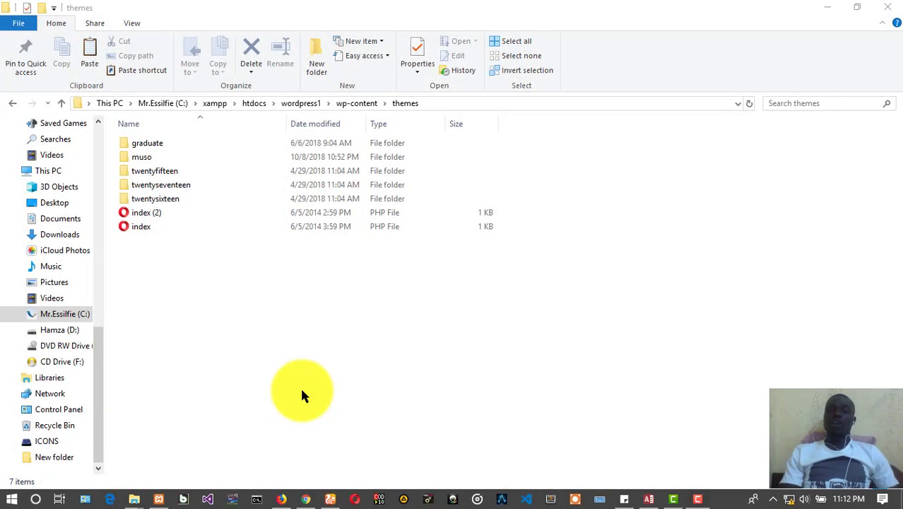
left_click(154, 170)
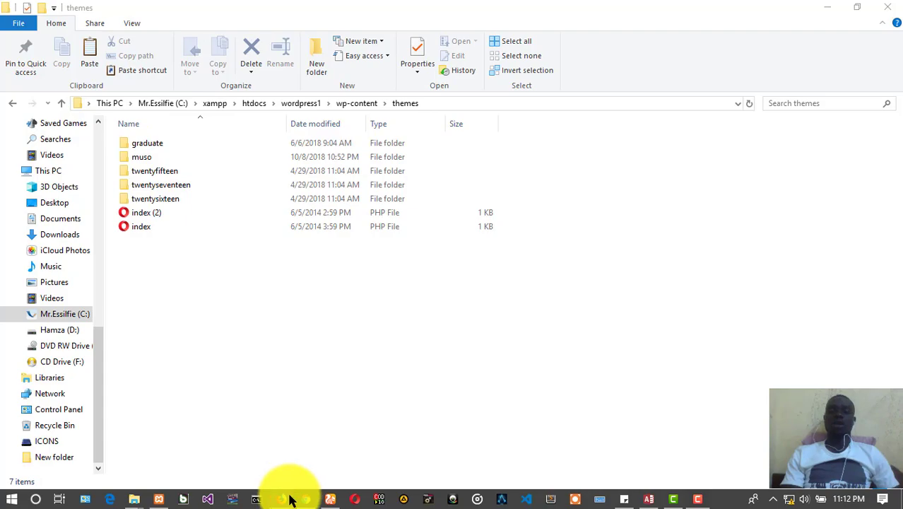
Step: Show Appearance > Themes in the WordPress admin, listing Graduate as the active theme
left_click(110, 501)
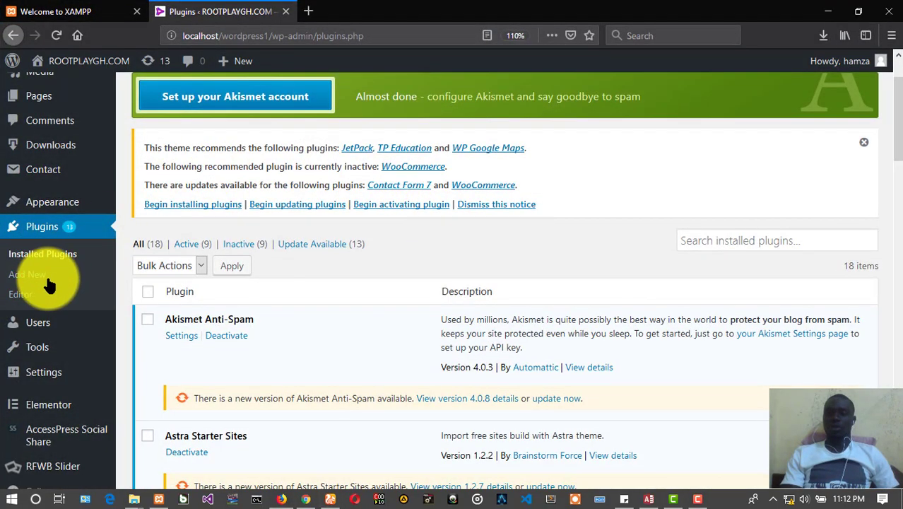
scroll("up", 3)
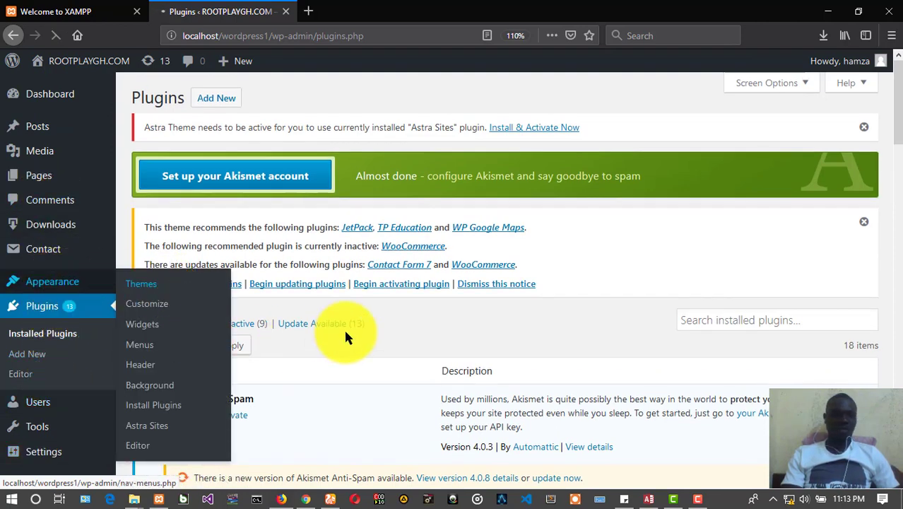
left_click(142, 283)
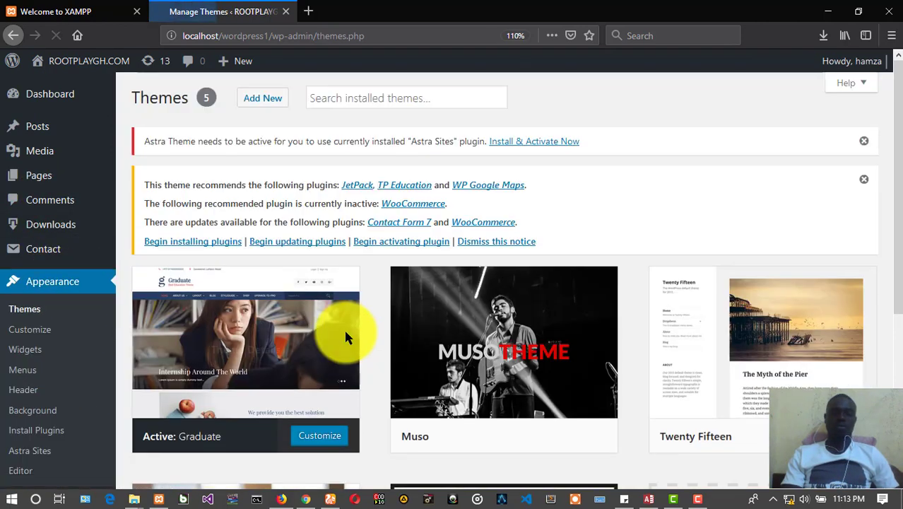
scroll("down", 3)
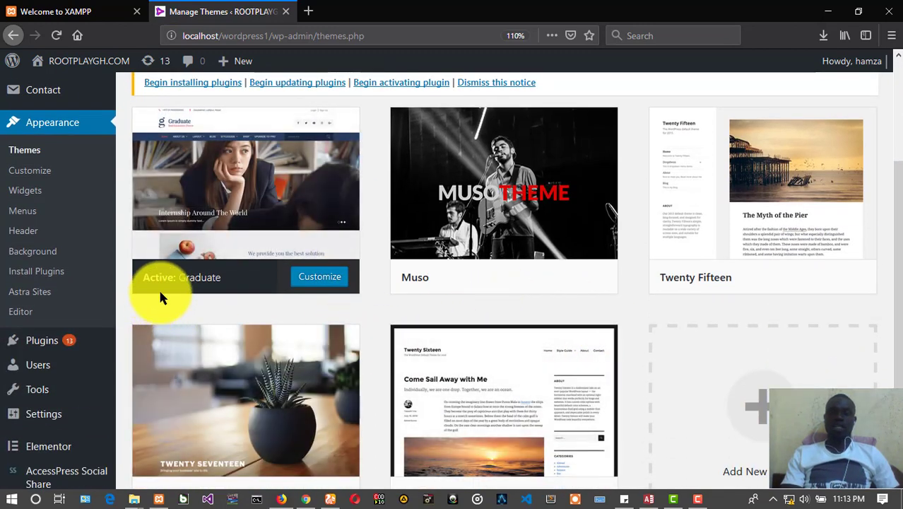
mouse_move(248, 152)
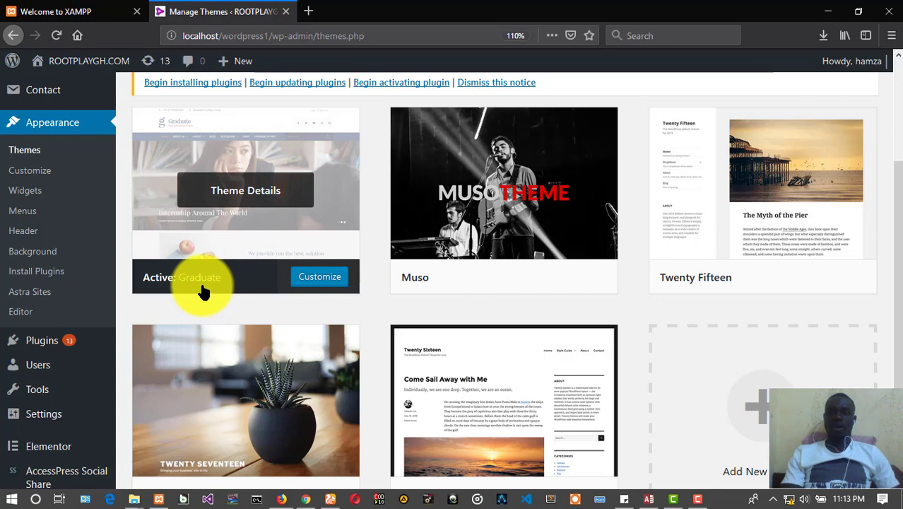
mouse_move(257, 270)
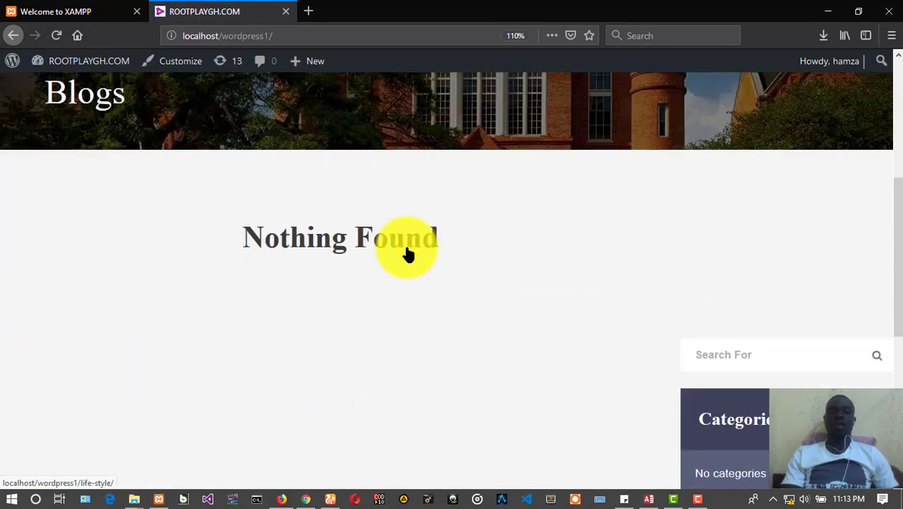
Step: Scroll the ROOTPLAYGH.COM homepage rendered in the Graduate theme, with Blogs showing Nothing Found
scroll("down", 3)
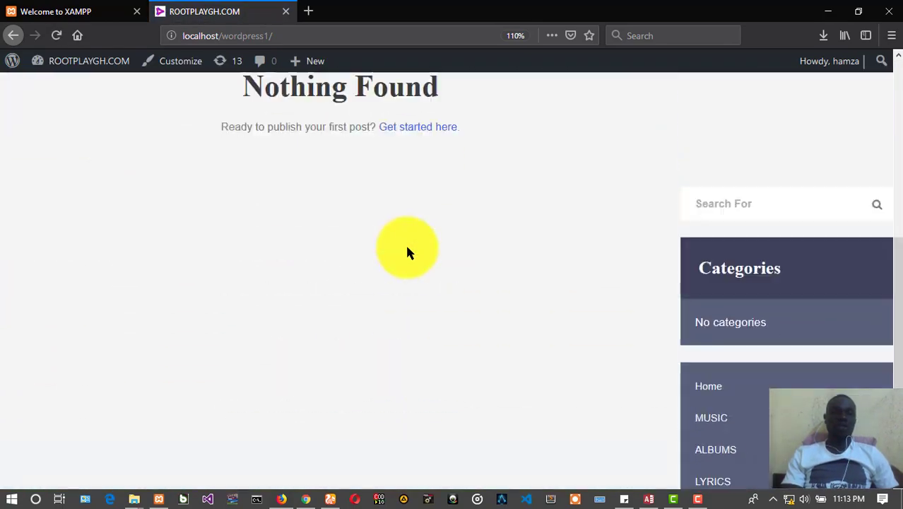
scroll("up", 3)
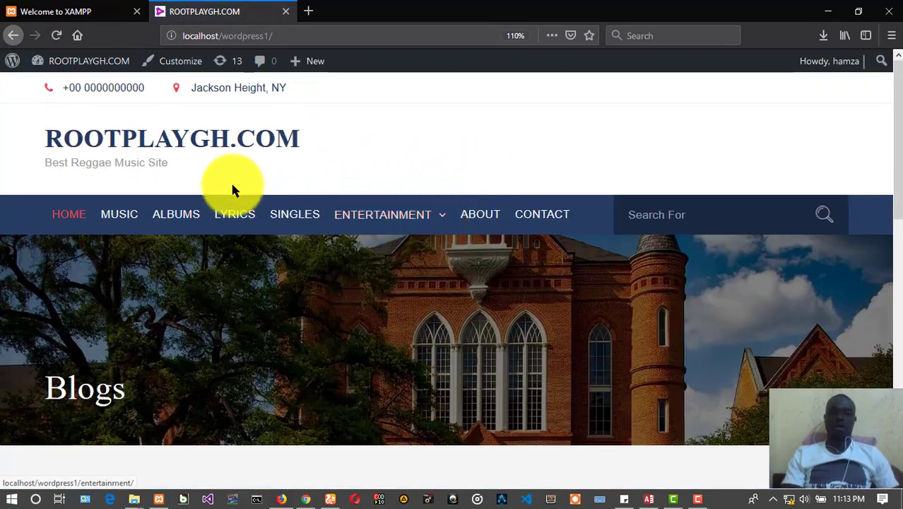
scroll("down", 3)
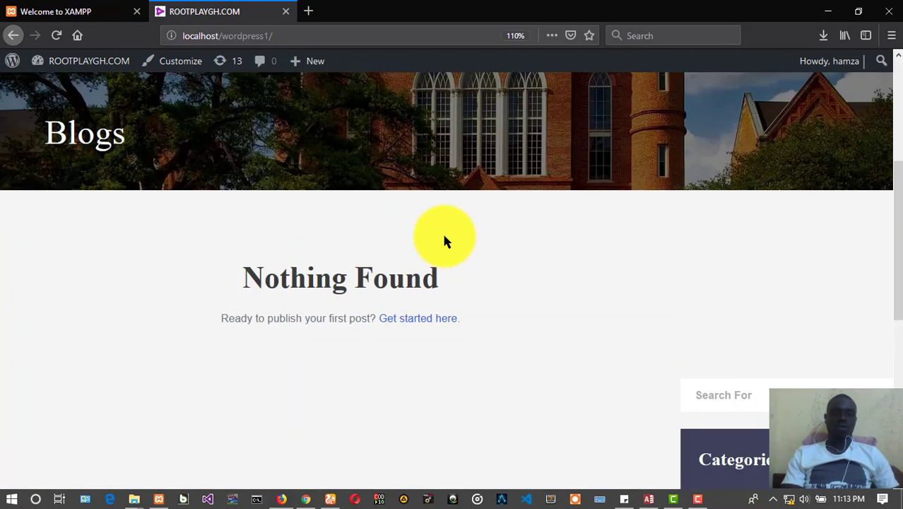
scroll("up", 3)
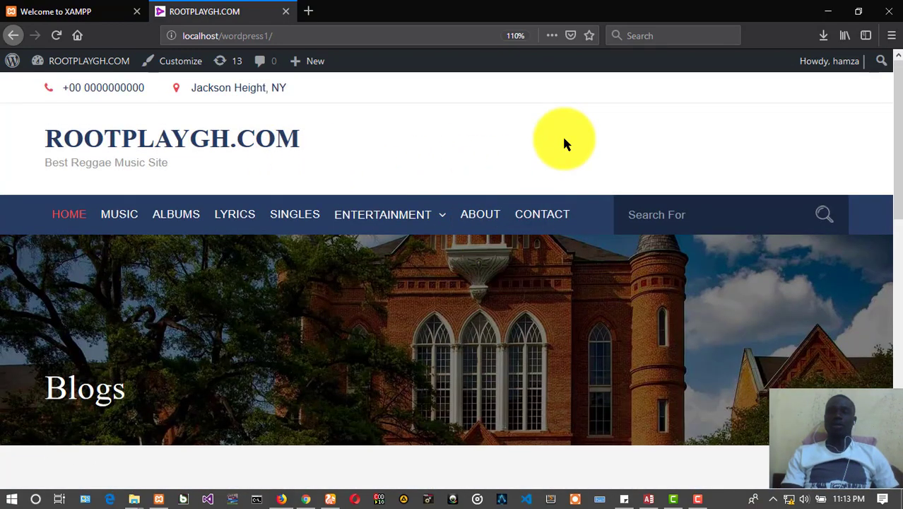